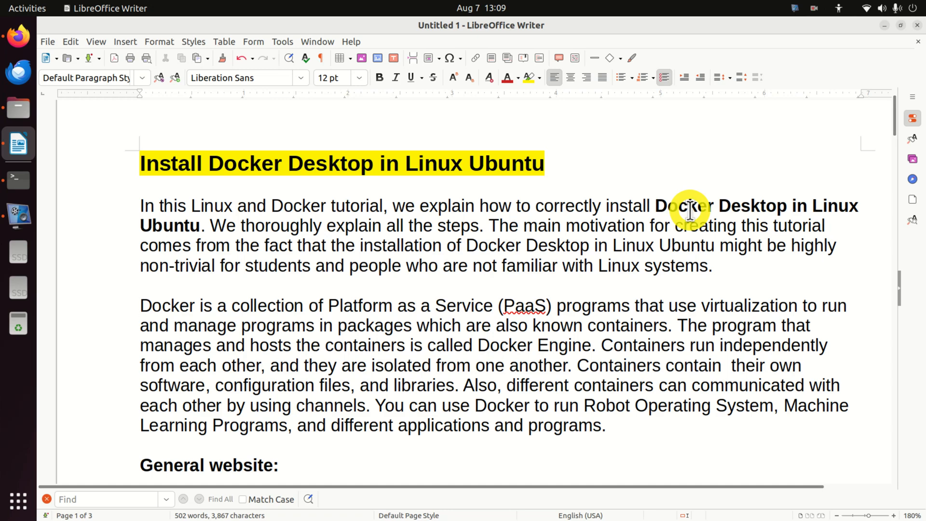
mouse_move(426, 265)
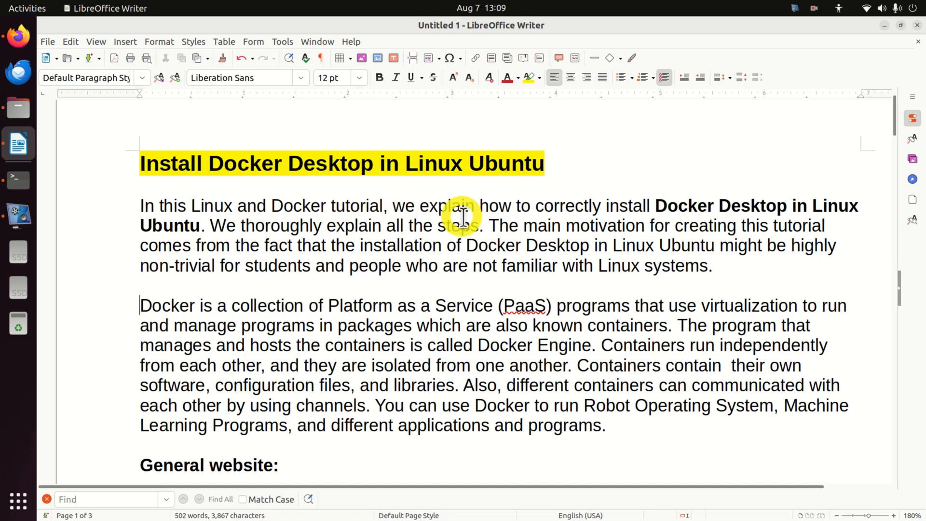
mouse_move(665, 213)
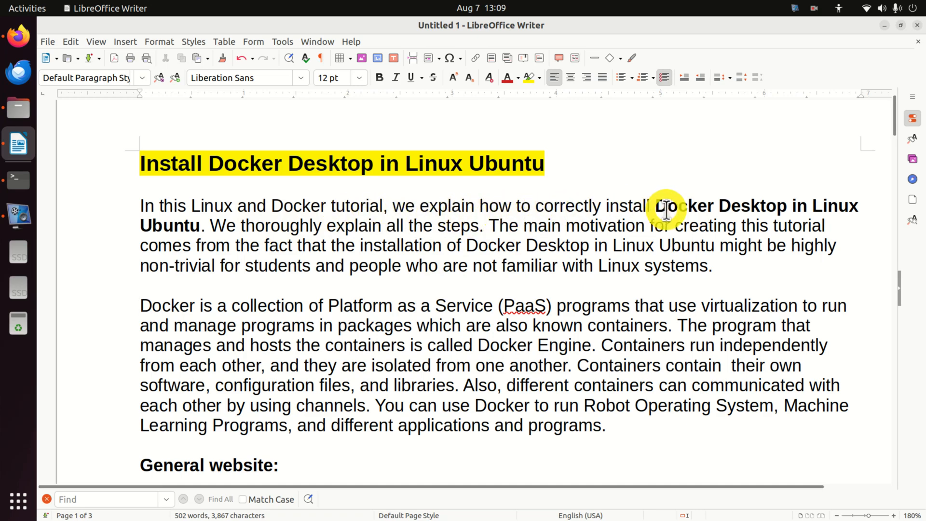
mouse_move(300, 264)
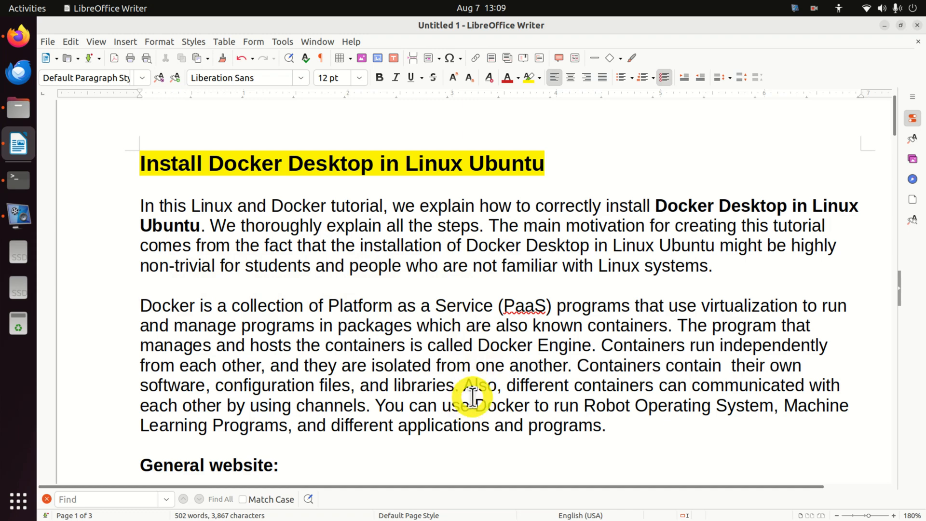
- Select the Docker overview paragraph and install link in Writer, then switch to Firefox
scroll("down", 3)
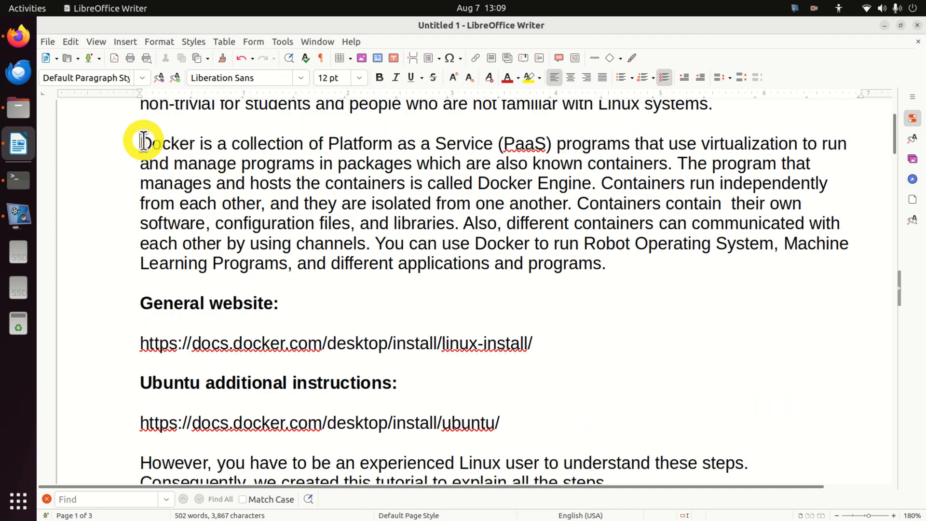
left_click_drag(141, 143, 608, 263)
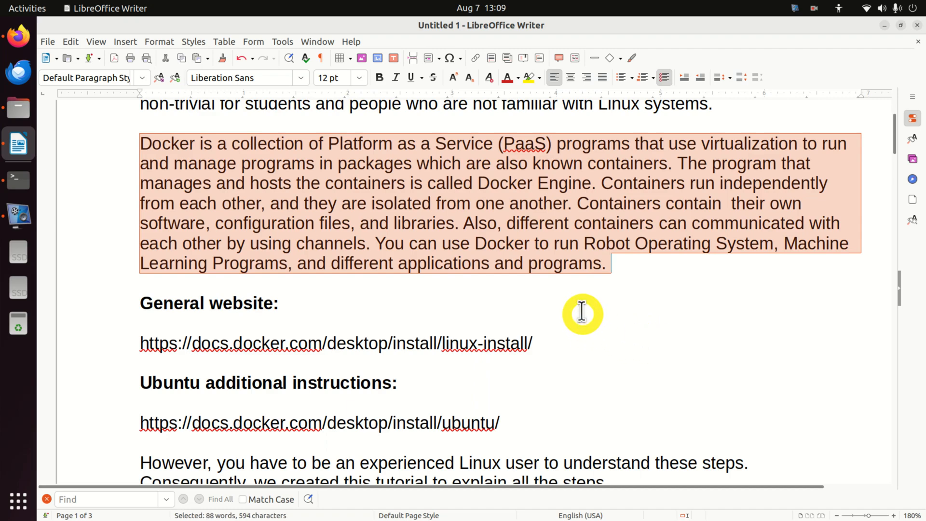
mouse_move(562, 290)
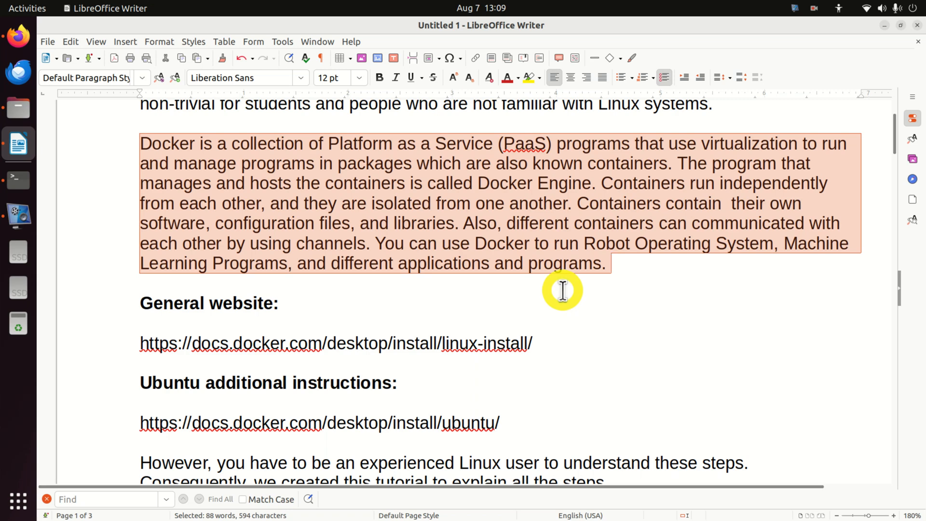
mouse_move(513, 178)
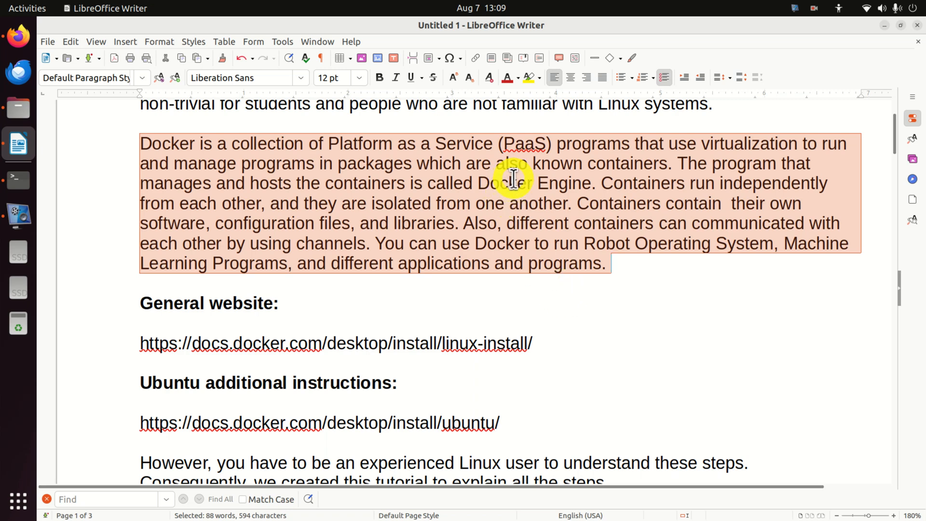
mouse_move(662, 173)
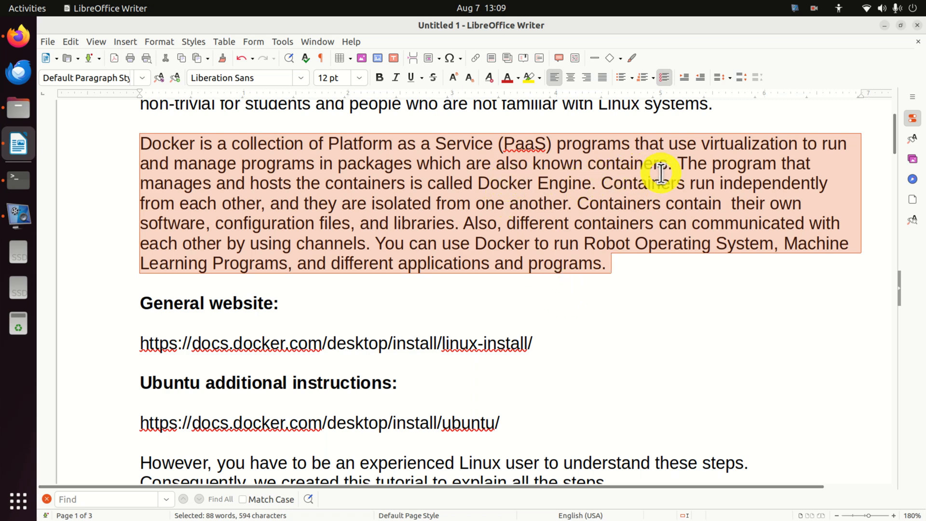
mouse_move(464, 195)
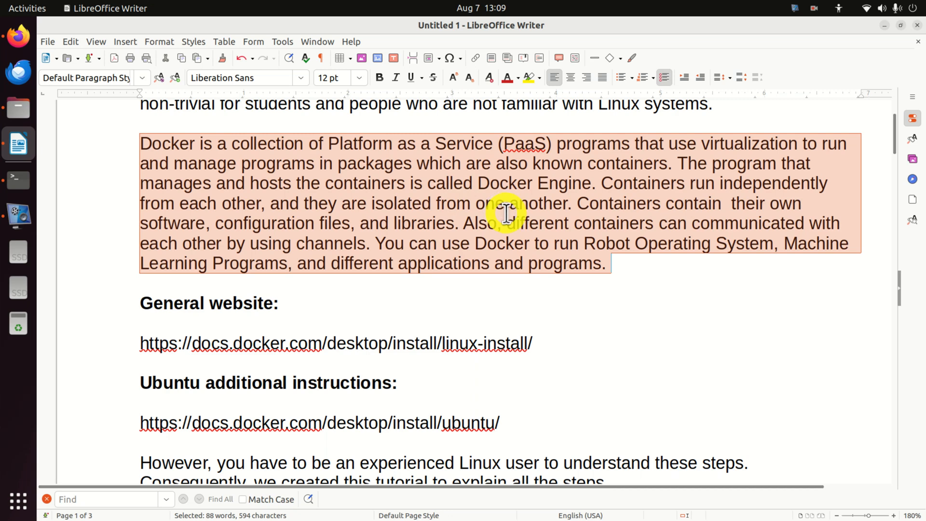
mouse_move(534, 214)
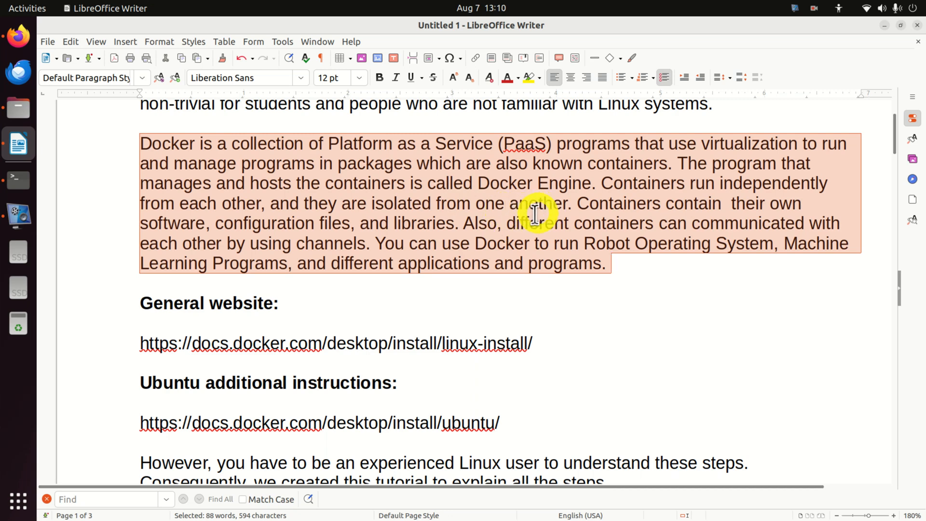
mouse_move(430, 268)
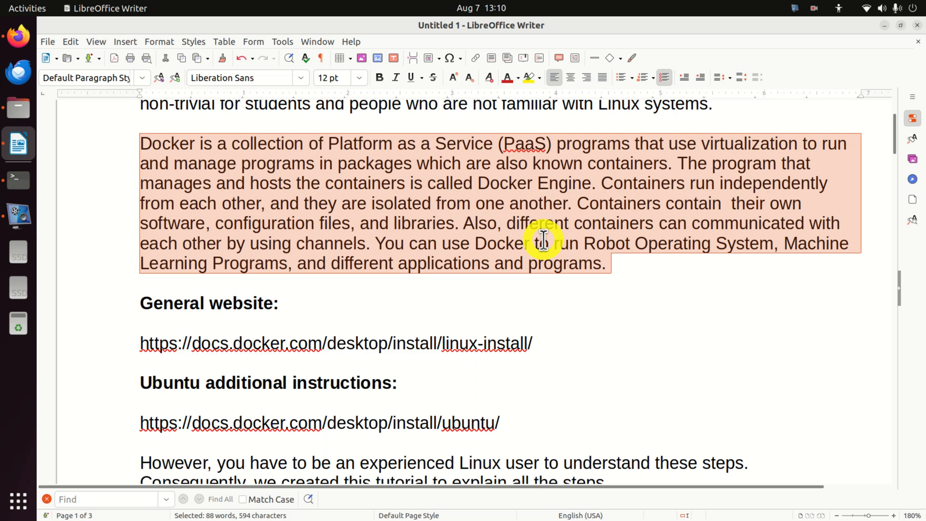
mouse_move(513, 273)
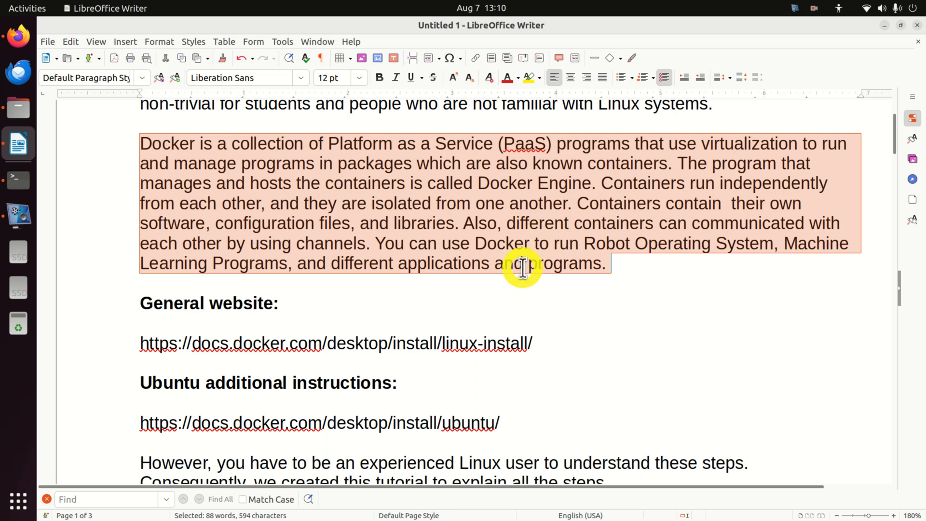
mouse_move(637, 286)
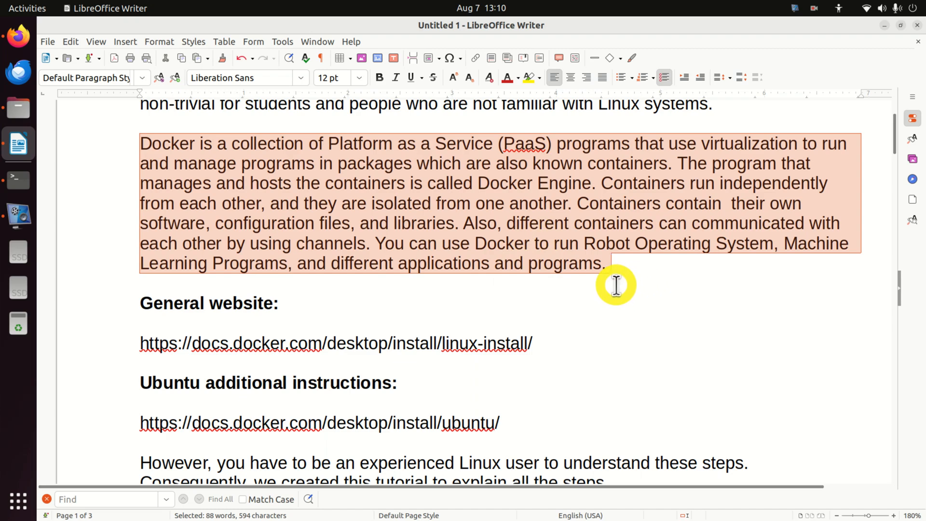
mouse_move(624, 285)
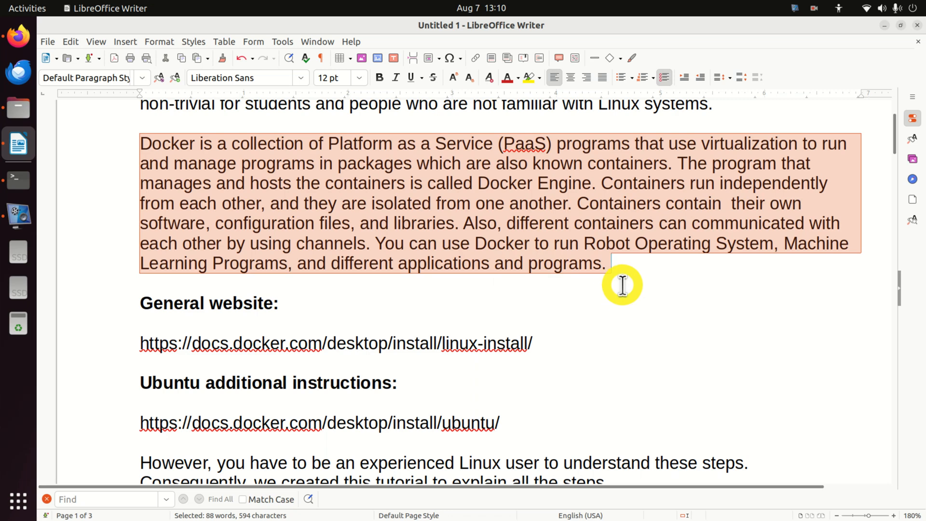
mouse_move(639, 278)
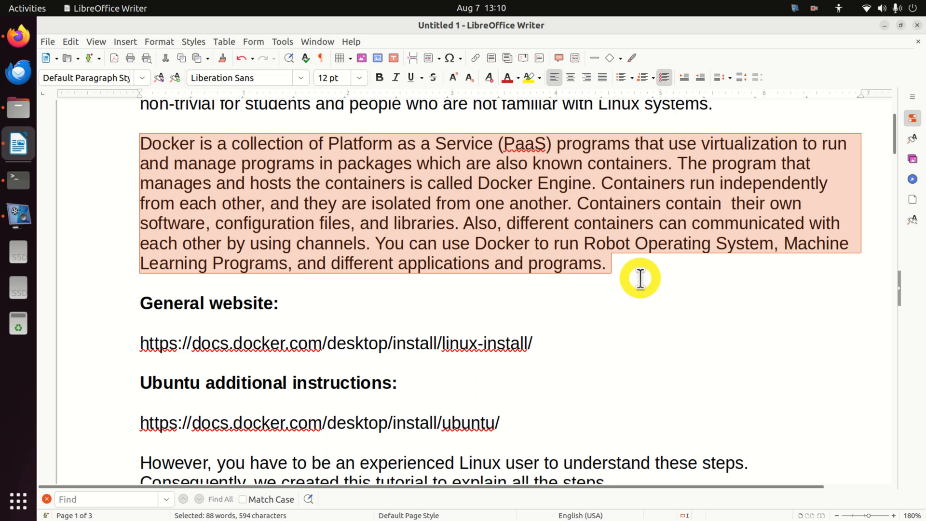
mouse_move(638, 281)
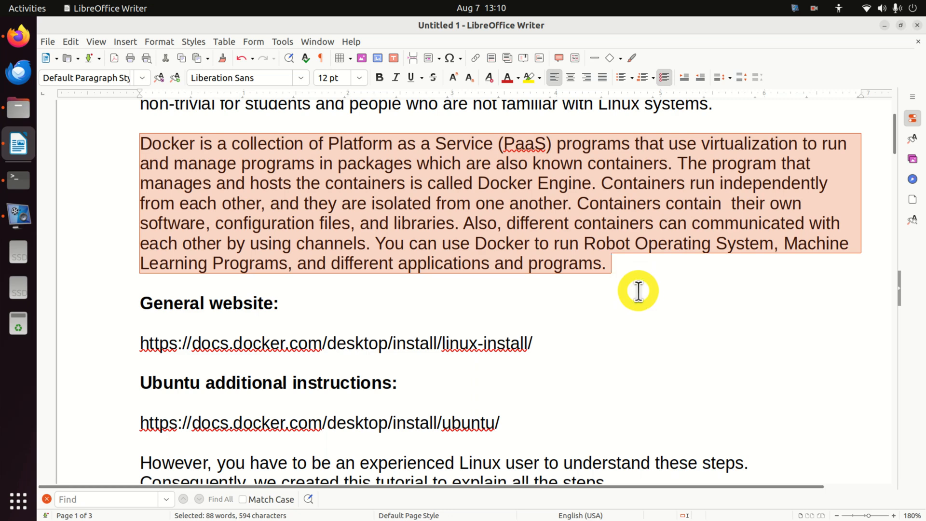
mouse_move(642, 281)
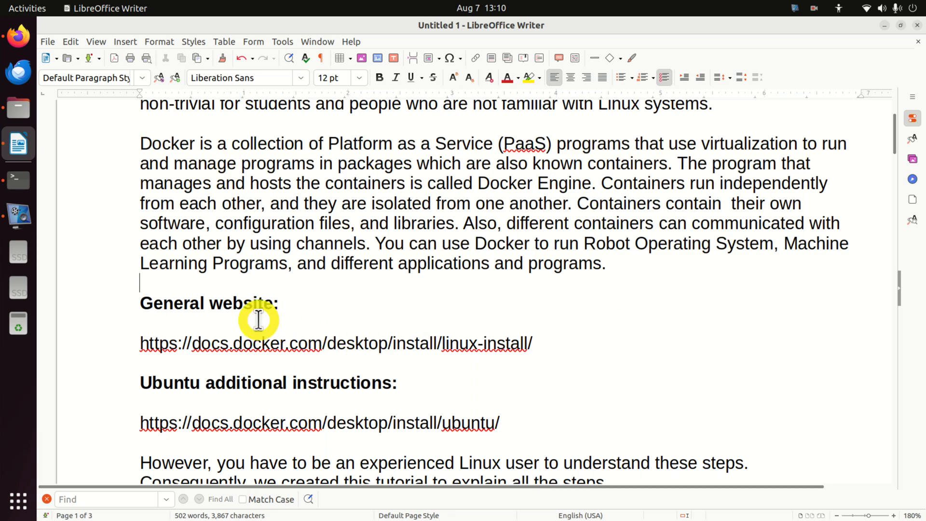
left_click_drag(258, 319, 534, 344)
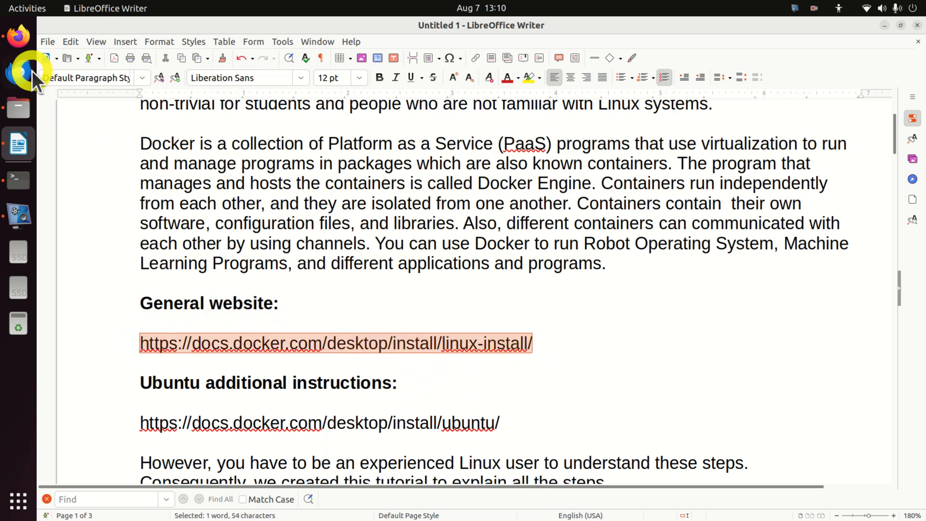
left_click(403, 29)
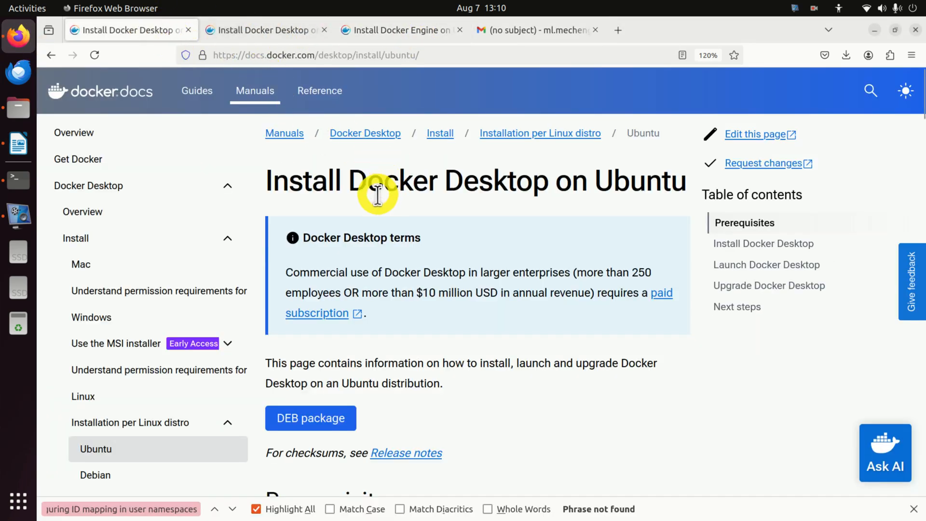
mouse_move(352, 358)
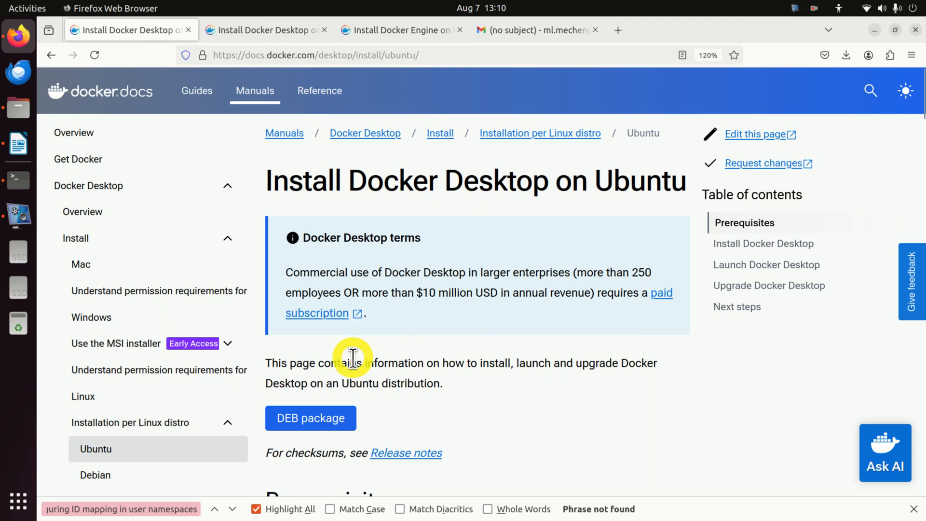
- Scroll the Ubuntu install page past prerequisites to the Launch Docker Desktop section
scroll("down", 3)
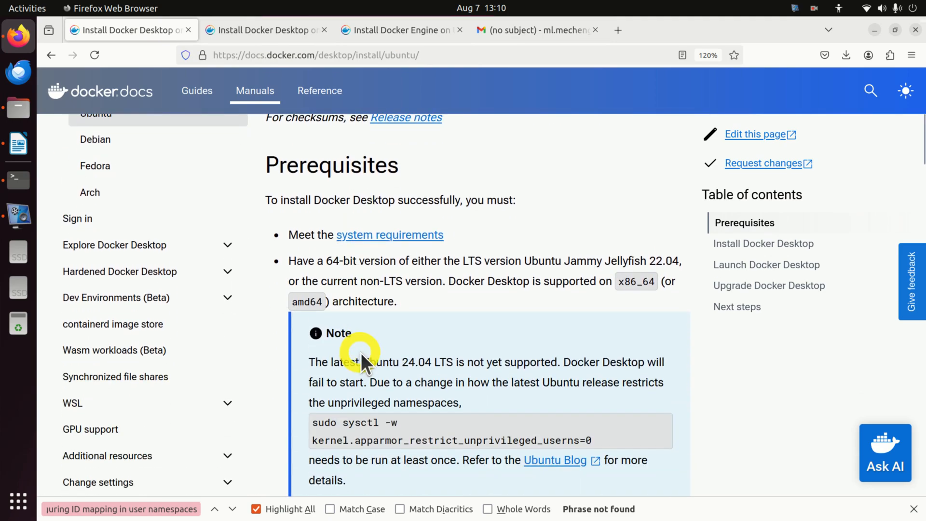
scroll("down", 3)
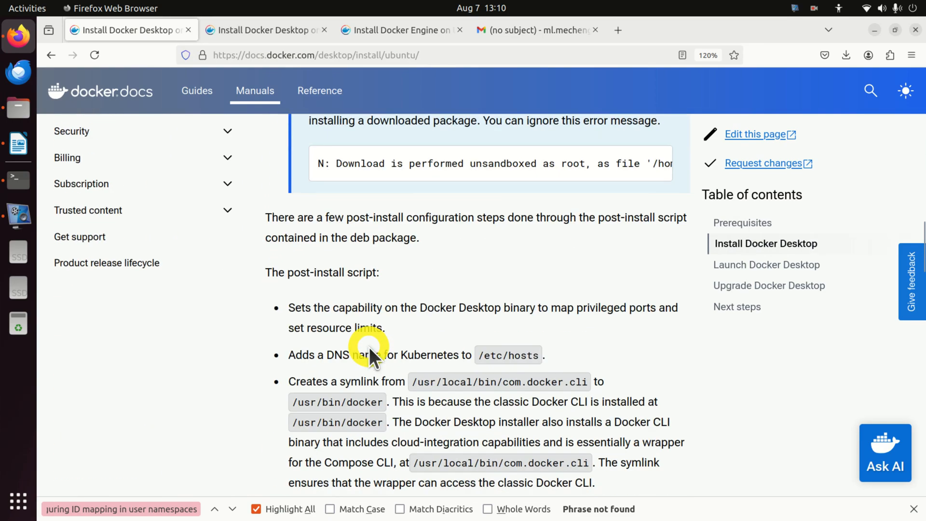
scroll("down", 3)
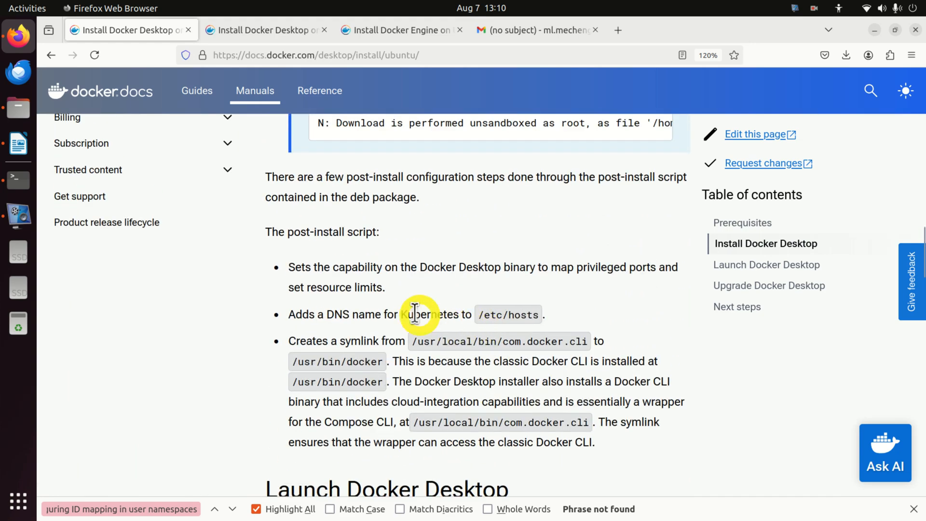
scroll("down", 3)
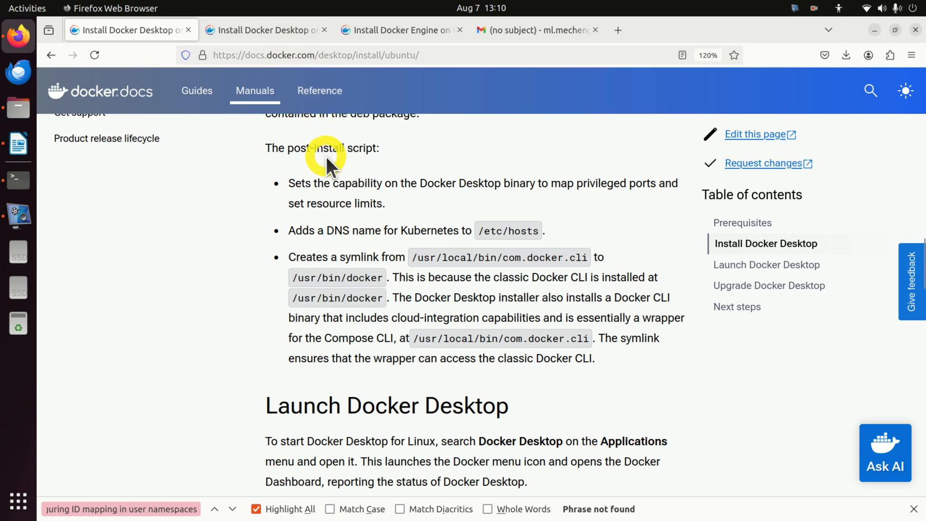
mouse_move(334, 191)
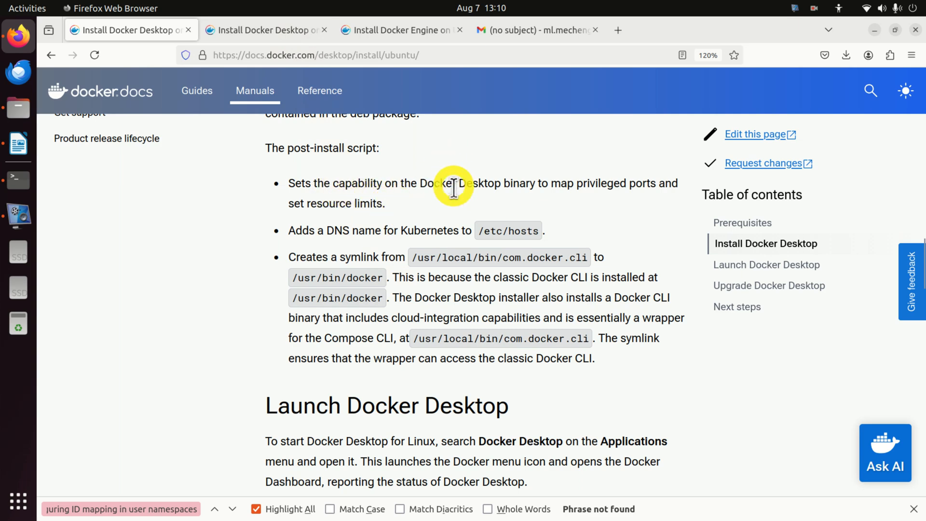
mouse_move(461, 213)
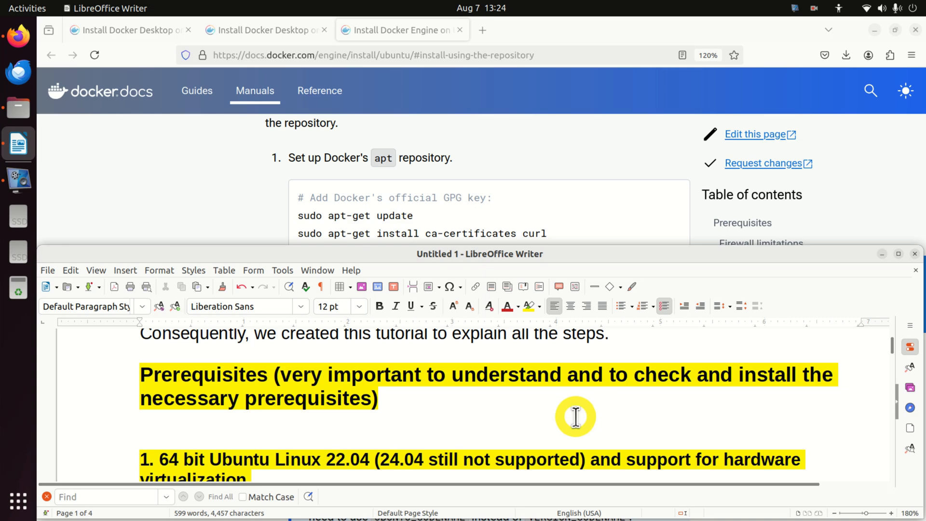
scroll("down", 3)
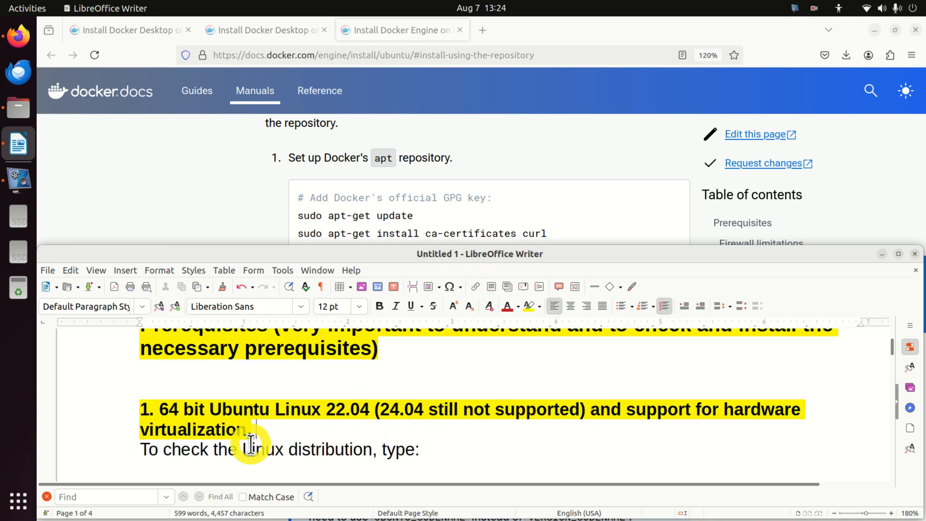
mouse_move(278, 411)
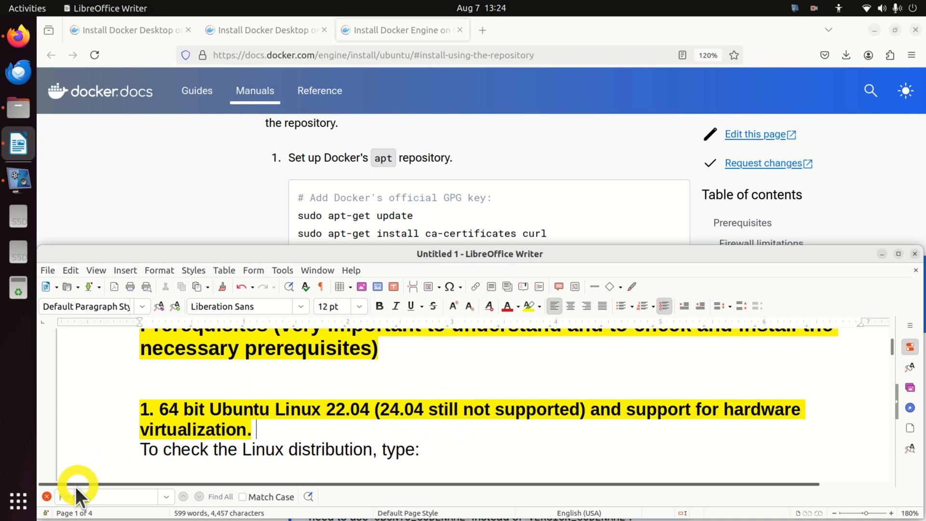
mouse_move(20, 505)
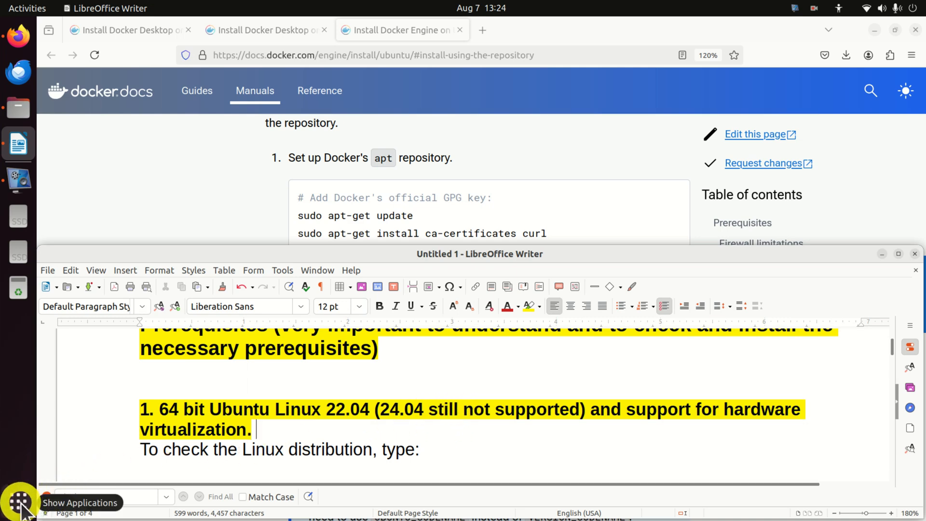
- Launch Terminal, then take the lsb_release -a command from the Writer notes for pasting
left_click(19, 502)
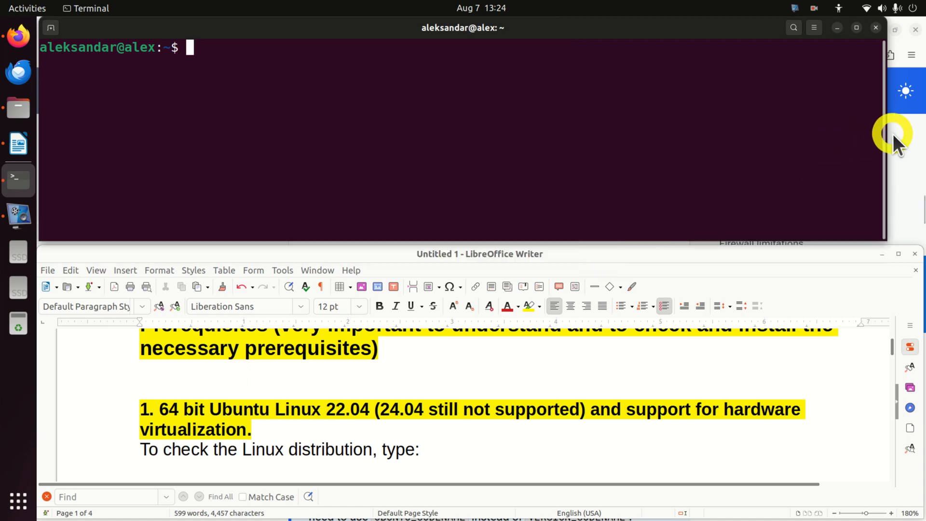
left_click(307, 449)
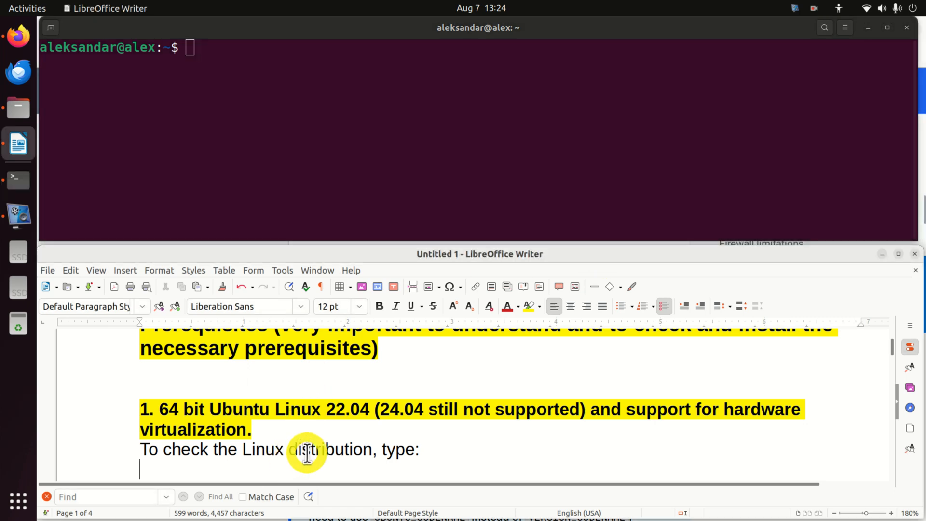
scroll("down", 3)
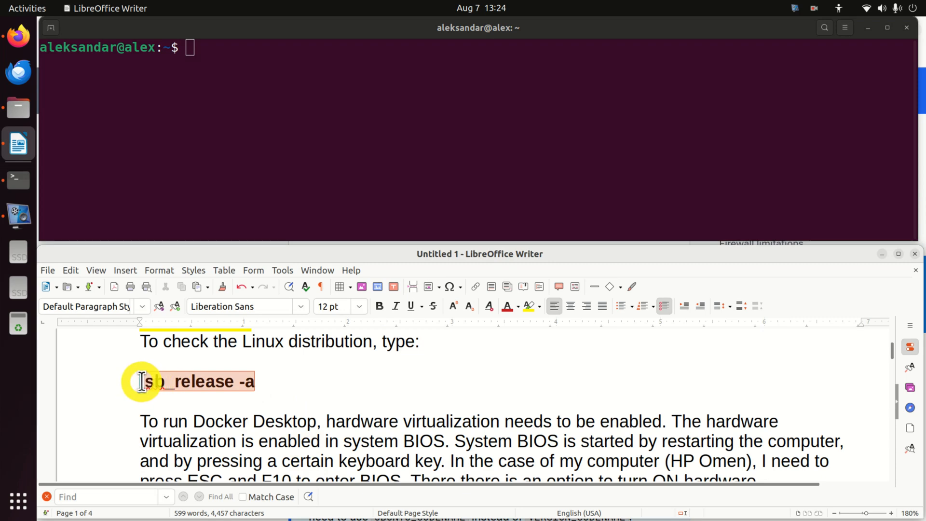
right_click(203, 47)
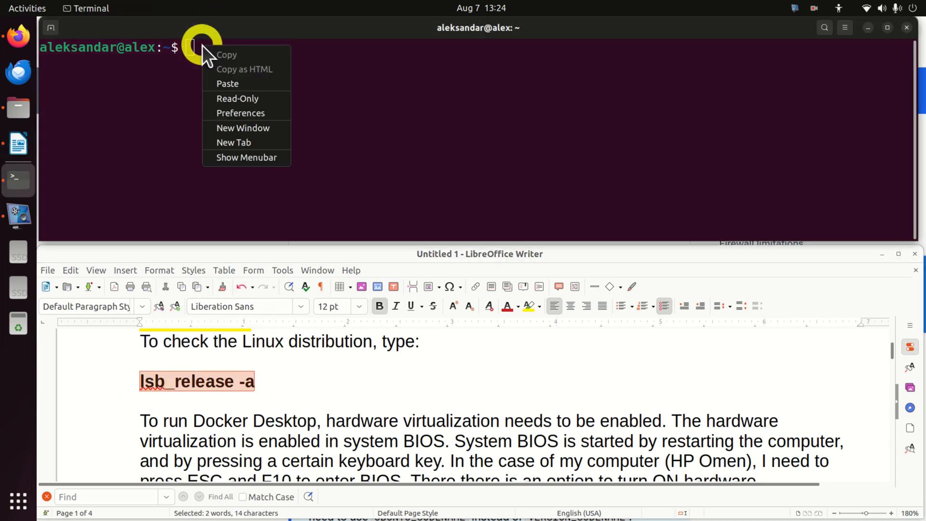
- Run lsb_release -a confirming Ubuntu 22.04.4 LTS jammy, then scroll notes to virtualization checks
left_click(227, 83)
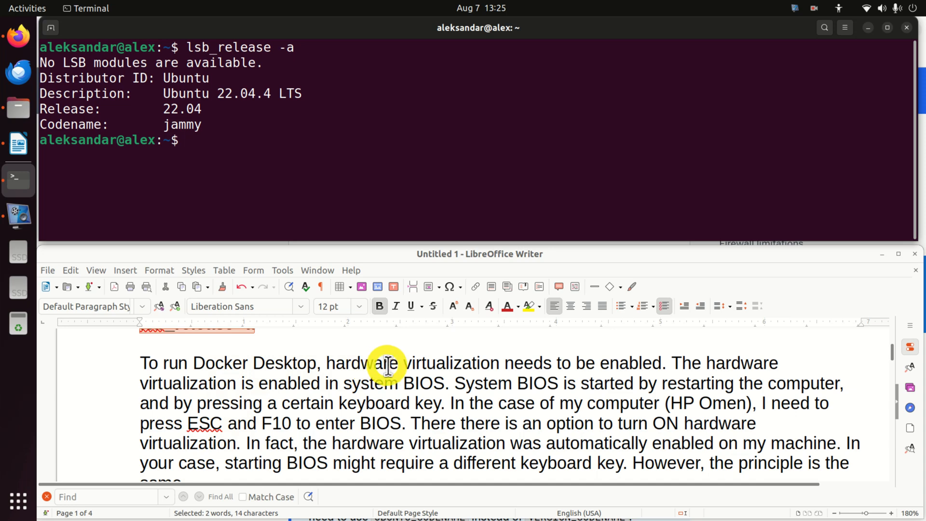
mouse_move(419, 369)
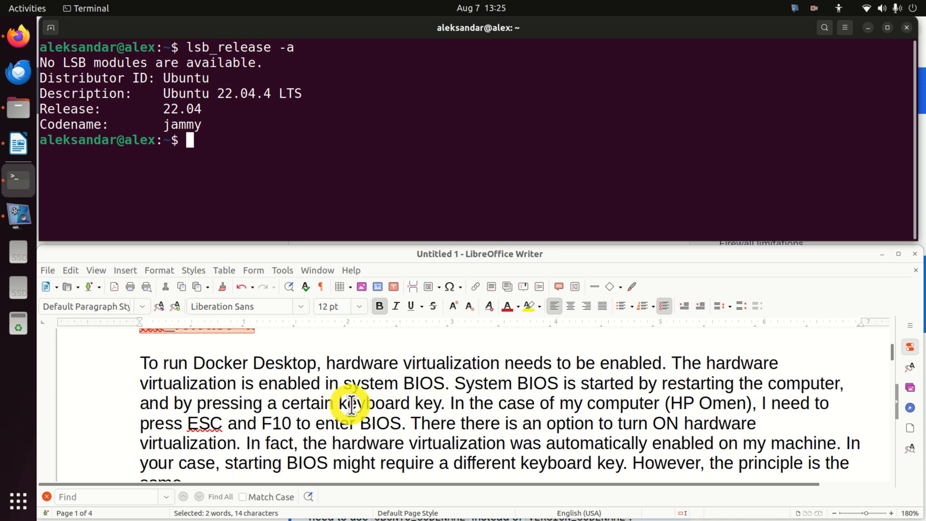
mouse_move(434, 397)
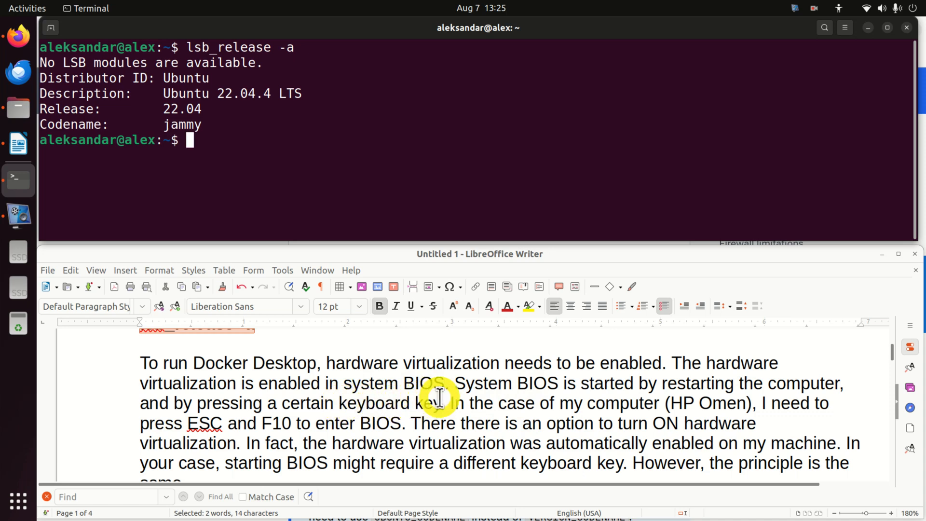
mouse_move(718, 390)
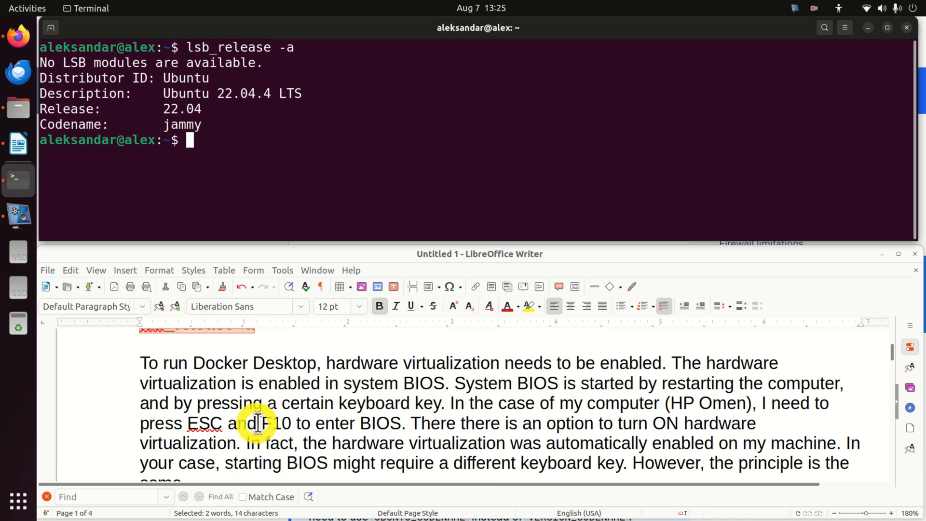
mouse_move(325, 423)
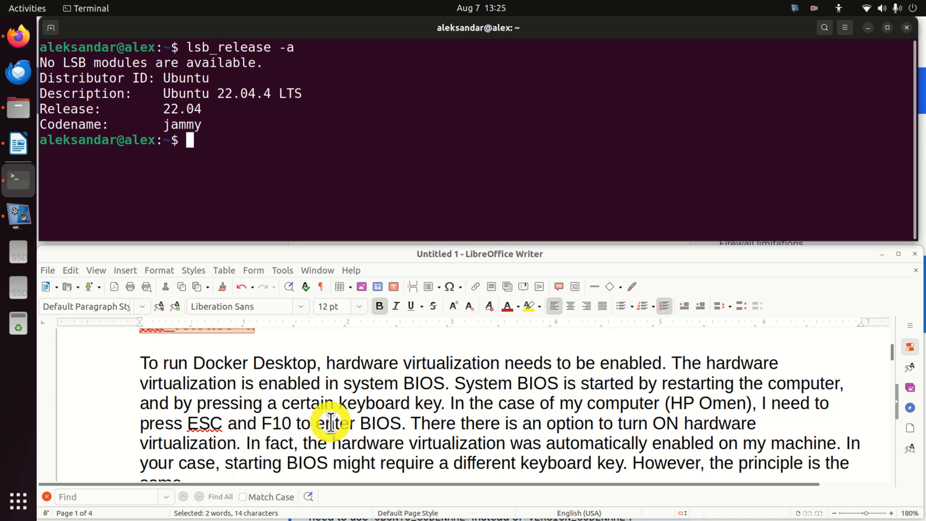
scroll("down", 3)
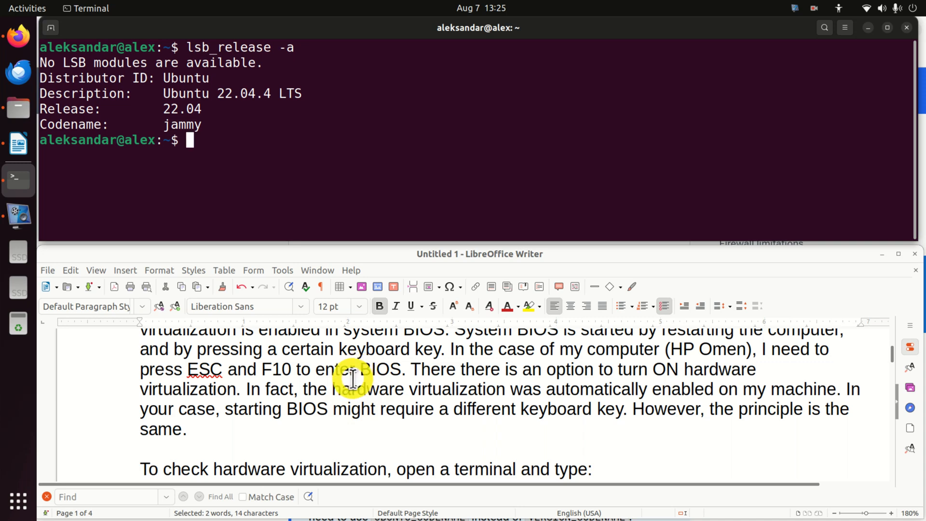
scroll("down", 3)
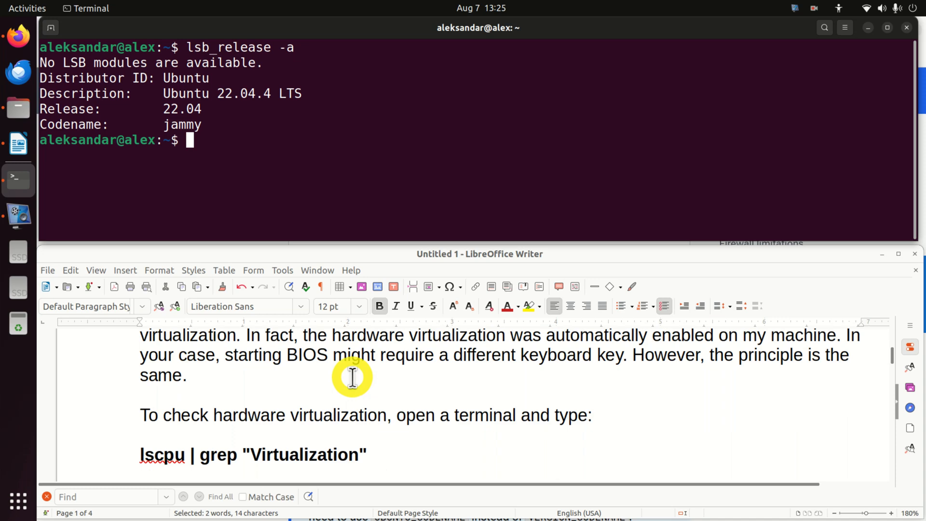
mouse_move(372, 346)
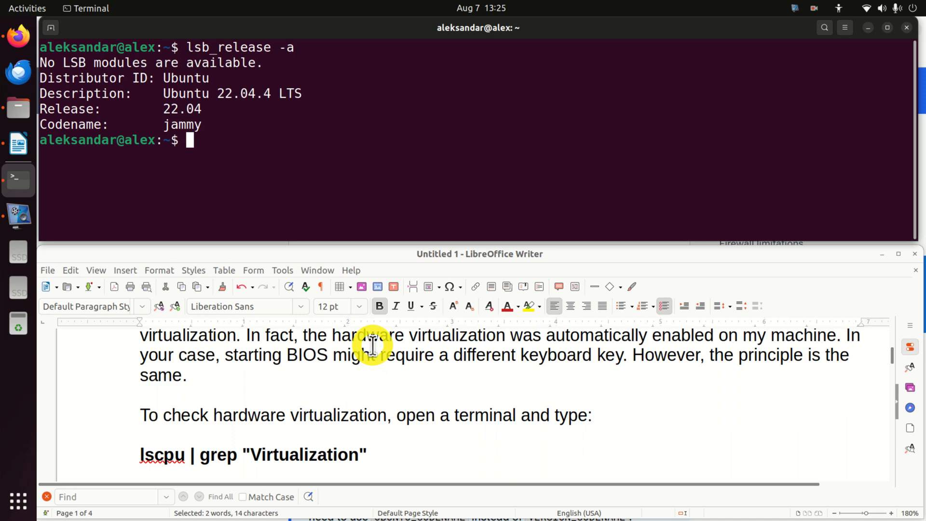
scroll("down", 3)
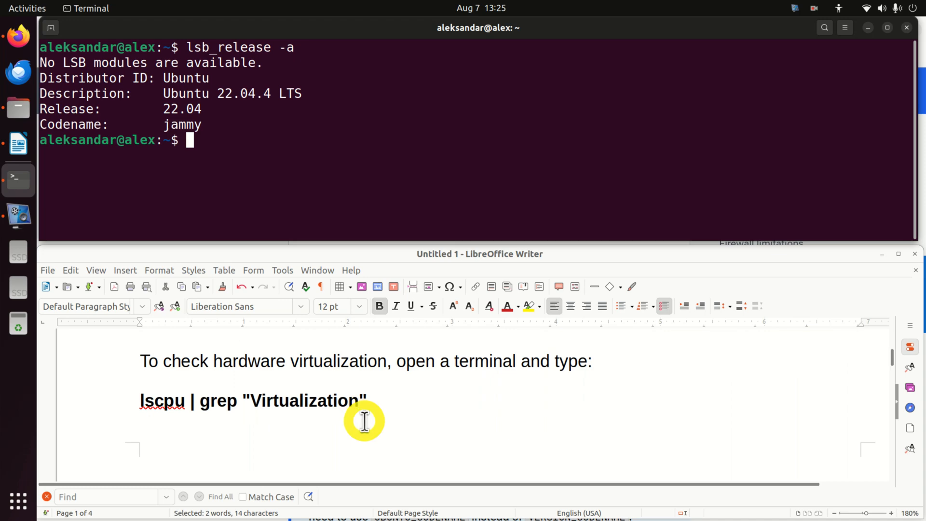
- Run lscpu | grep Virtualization (VT-x) and egrep -c '(vmx|svm)' /proc/cpuinfo (count 40)
right_click(254, 400)
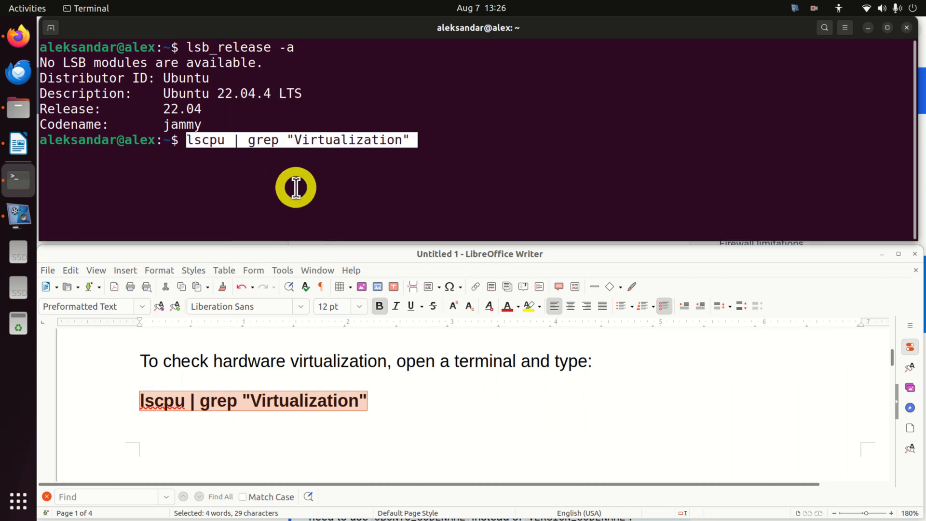
key("Return")
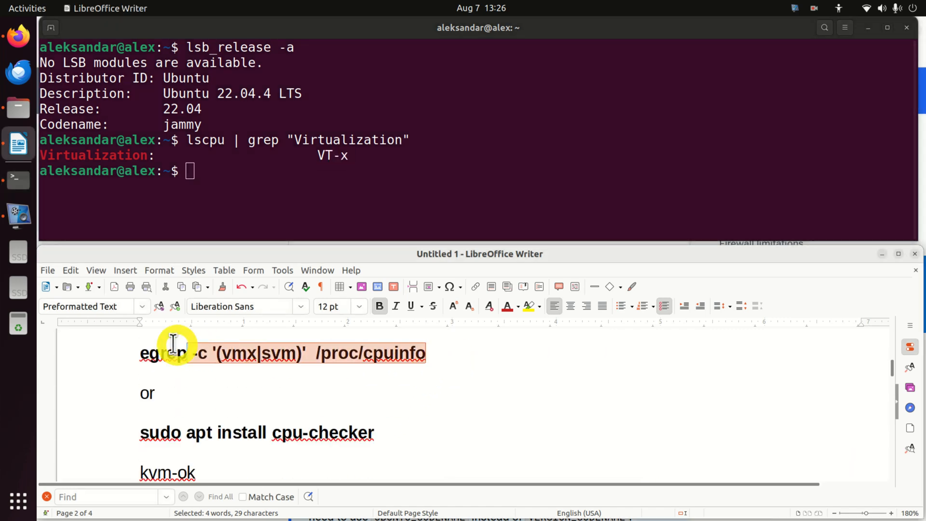
right_click(171, 353)
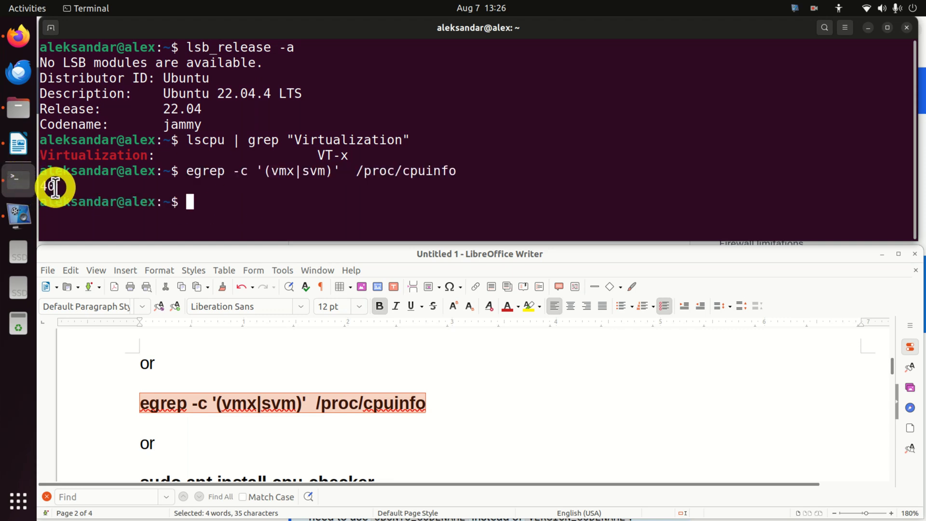
key("Return")
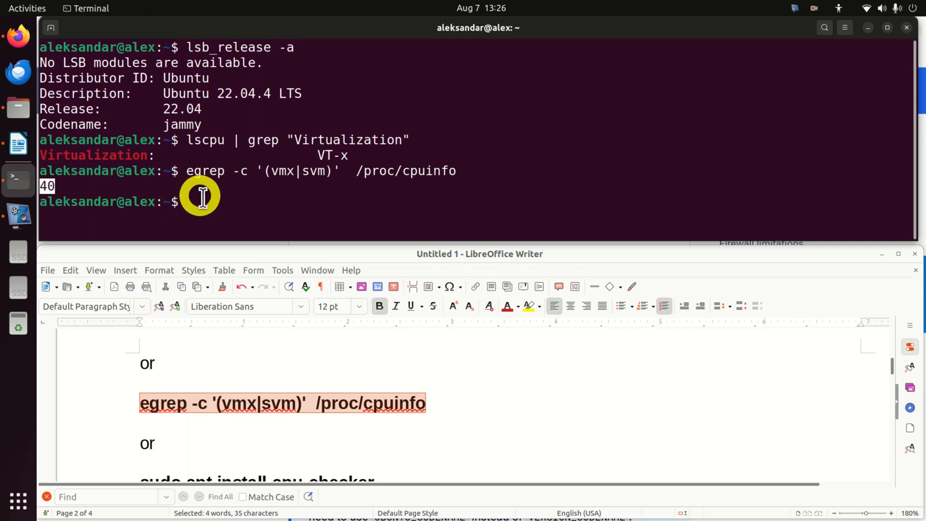
mouse_move(266, 380)
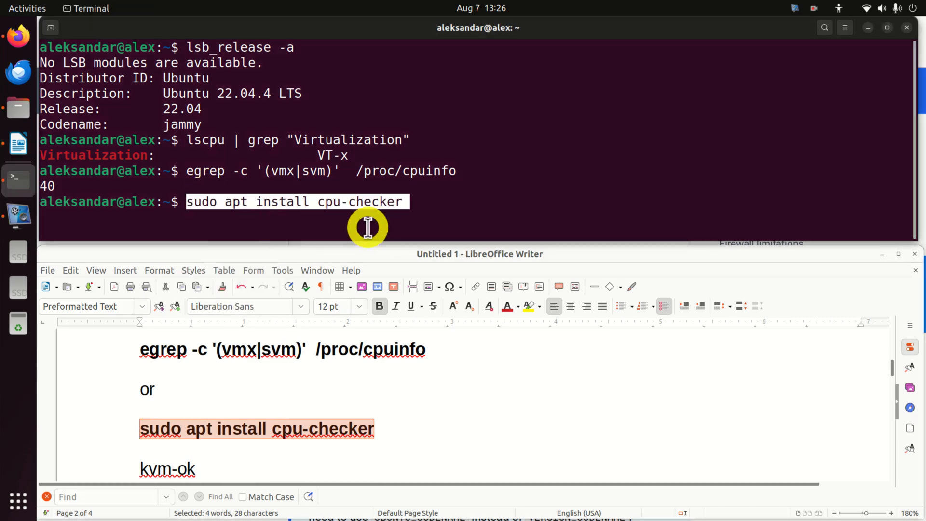
- Install cpu-checker with sudo, already newest, and enter the kvm-ok command
key("Return")
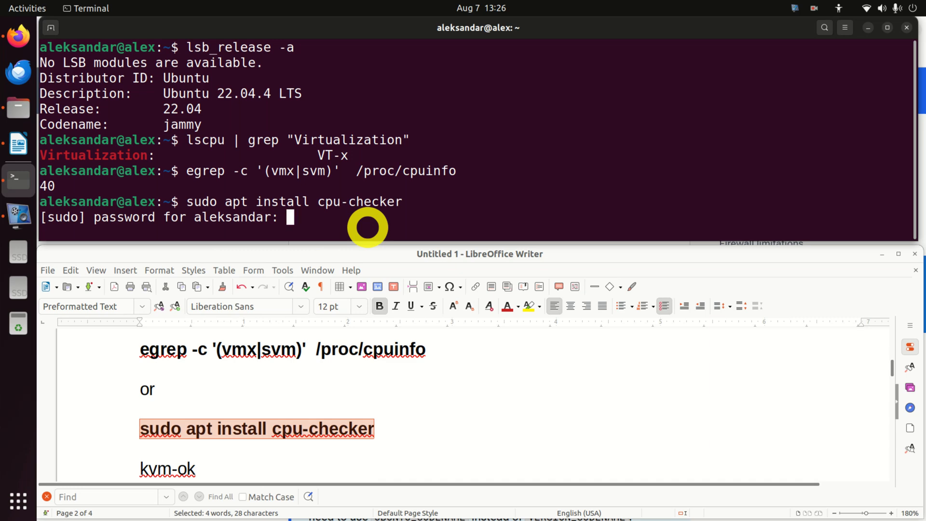
key("Return")
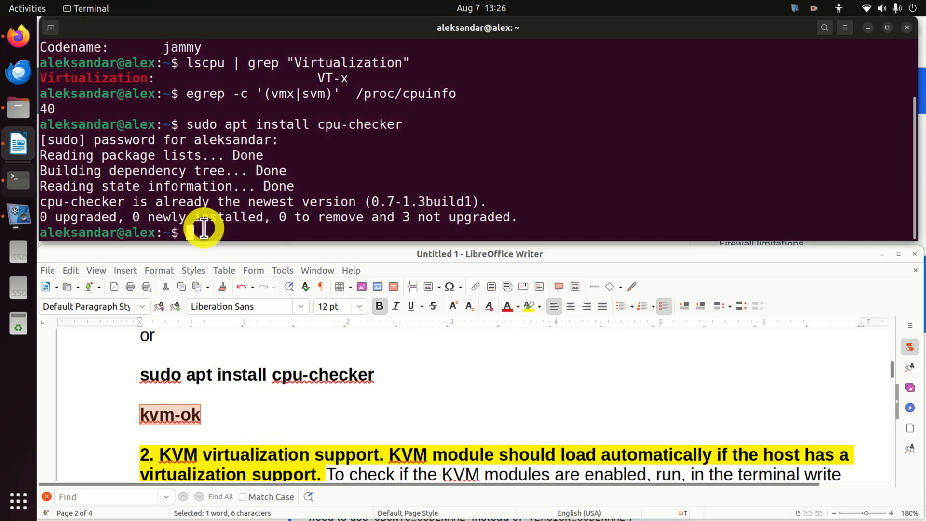
type("kvm-ok")
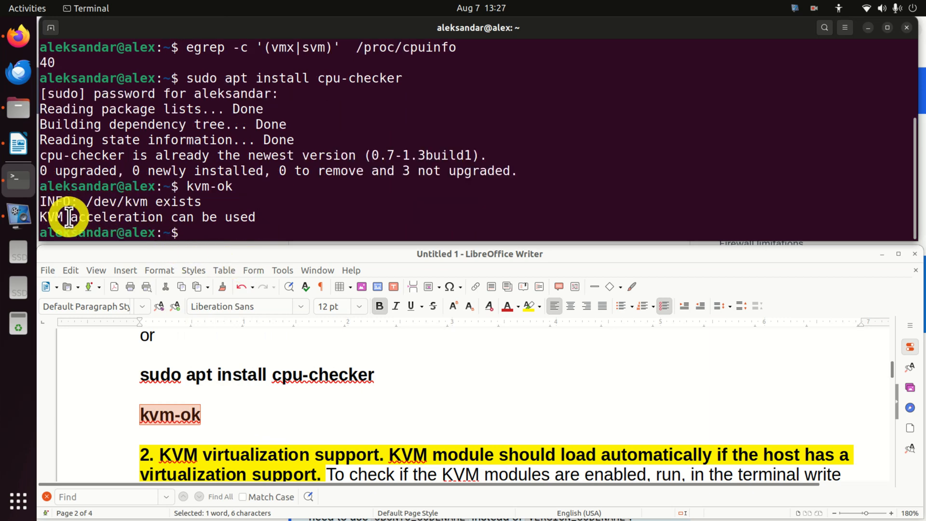
mouse_move(270, 241)
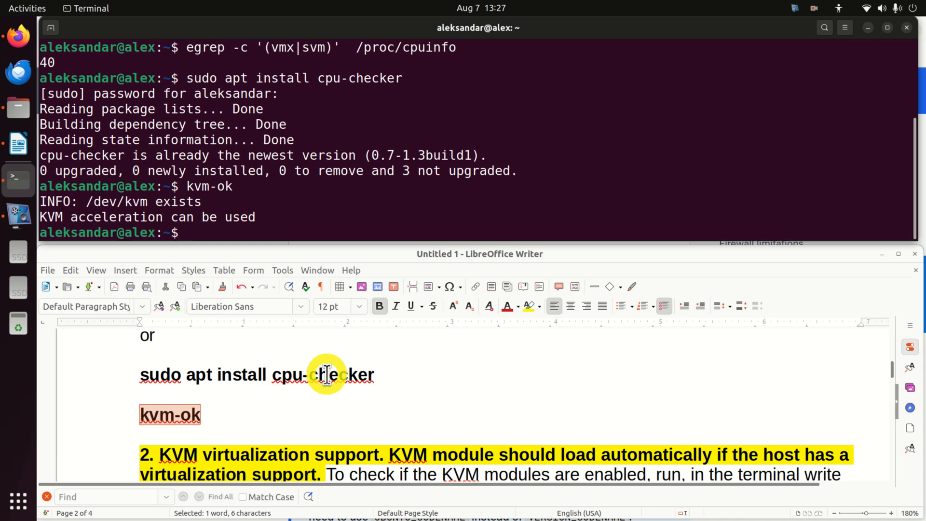
- Scroll the notes while lsmod | grep kvm lists kvm_intel, kvm and irqbypass
scroll("down", 3)
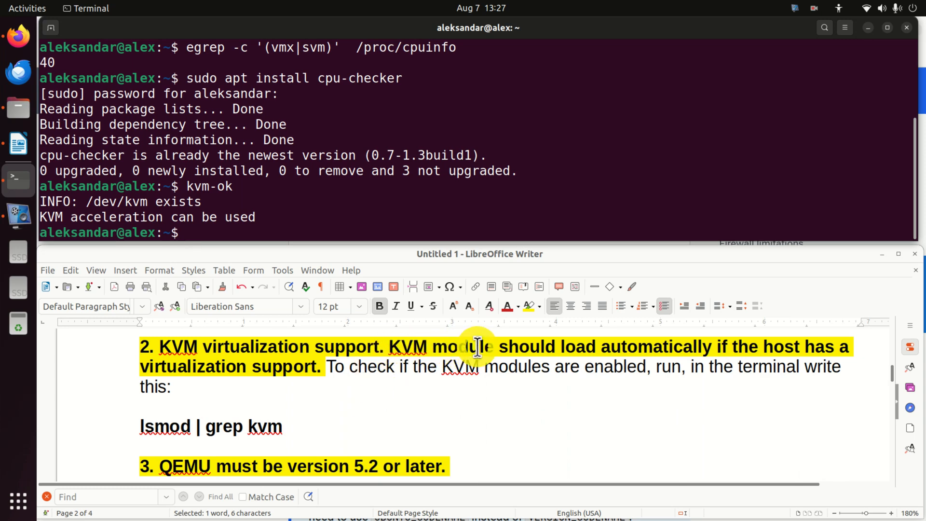
mouse_move(455, 384)
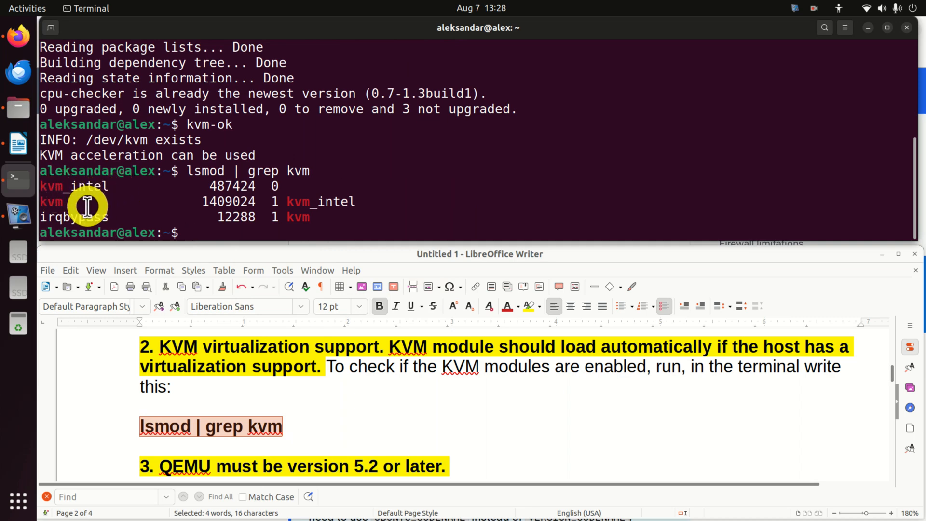
mouse_move(306, 218)
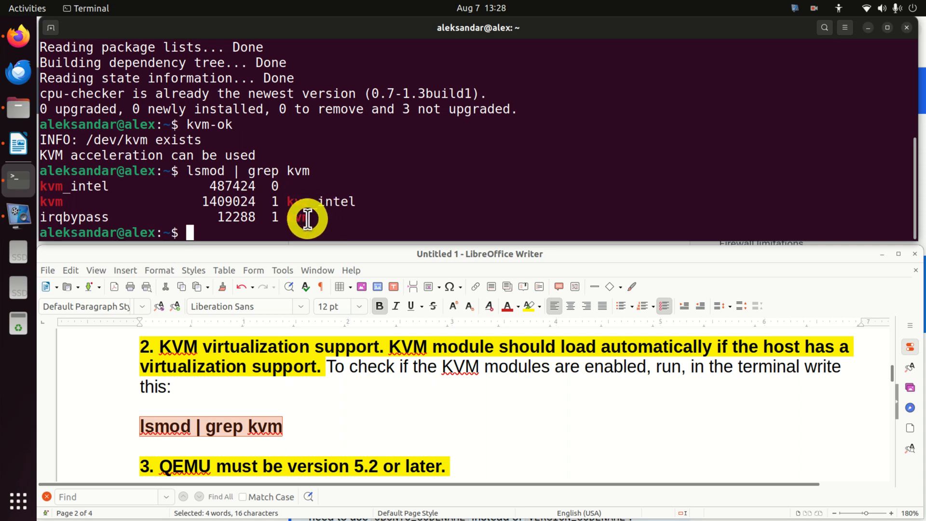
mouse_move(319, 405)
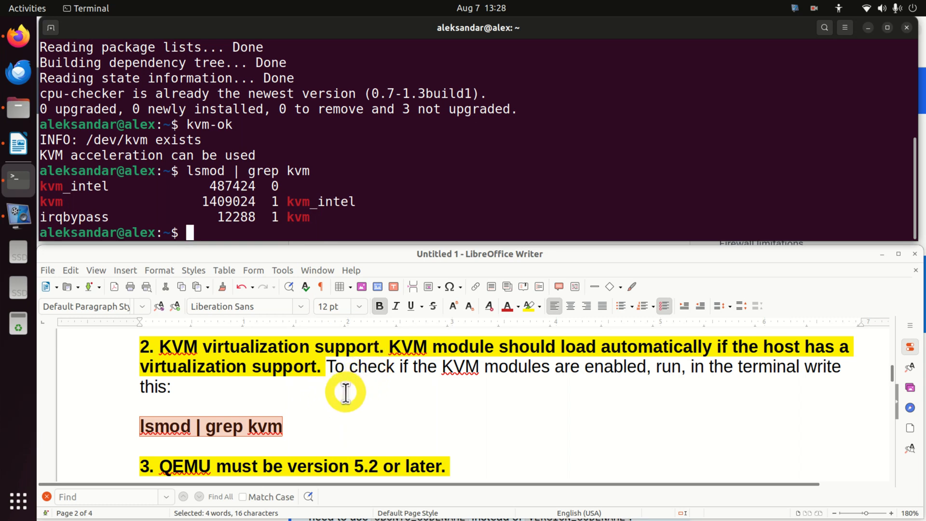
scroll("down", 3)
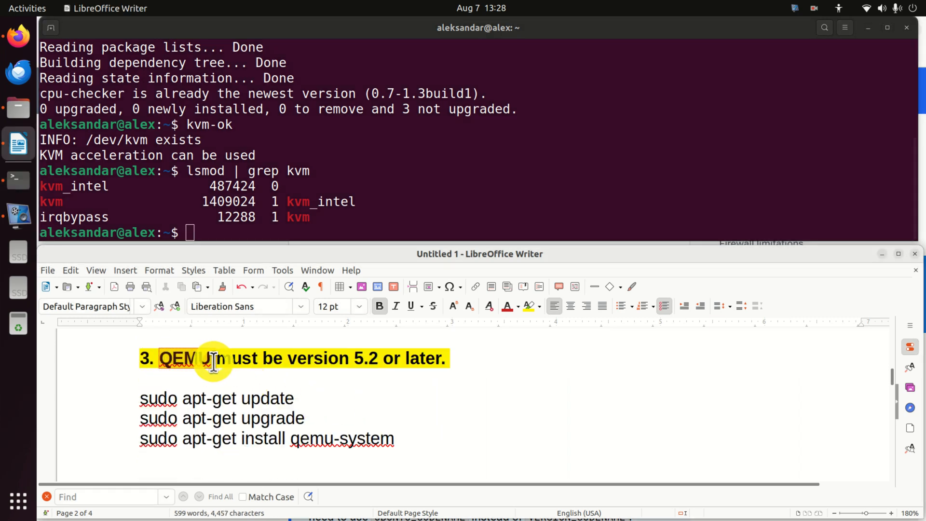
- Select QEMU in the notes and copy the apt-get update and upgrade commands
double_click(186, 358)
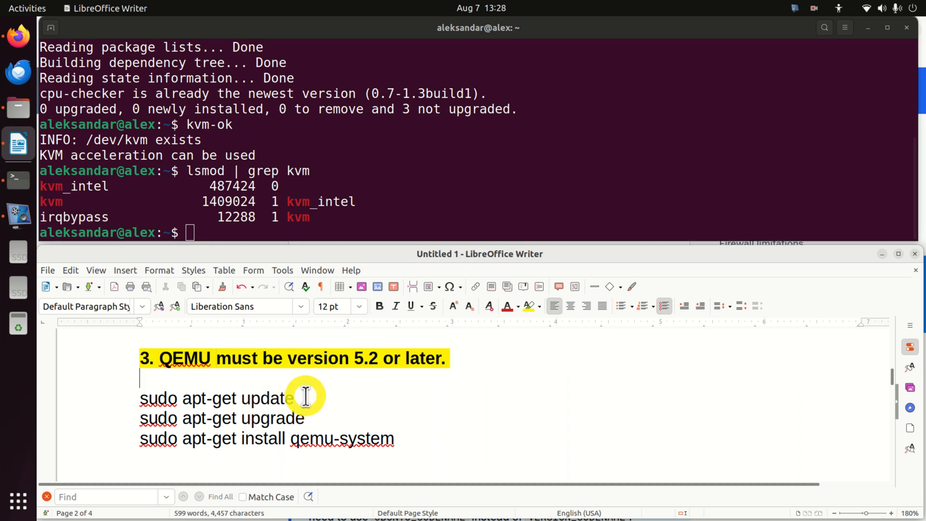
right_click(201, 405)
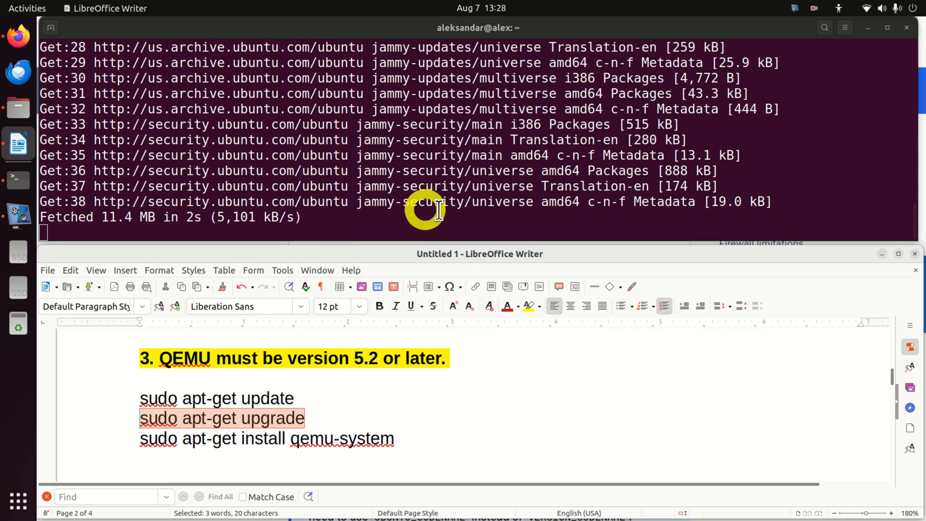
right_click(242, 232)
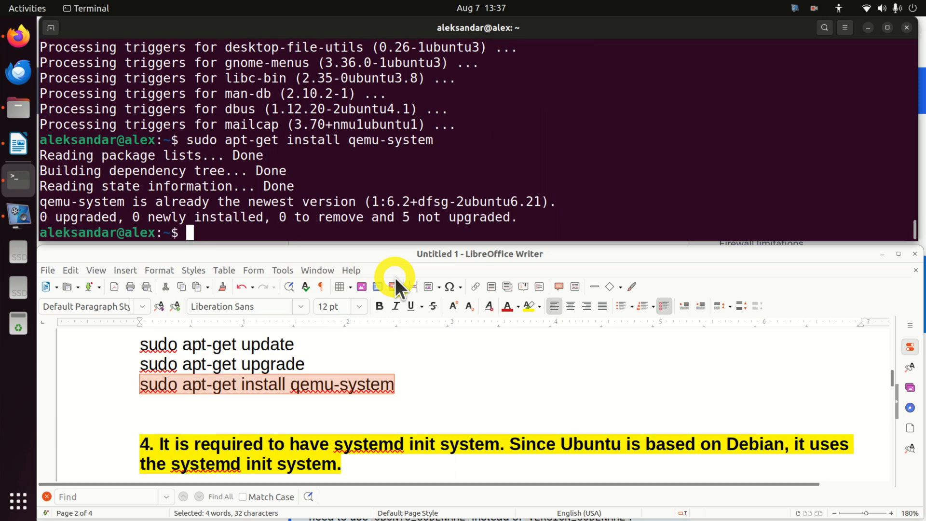
mouse_move(485, 215)
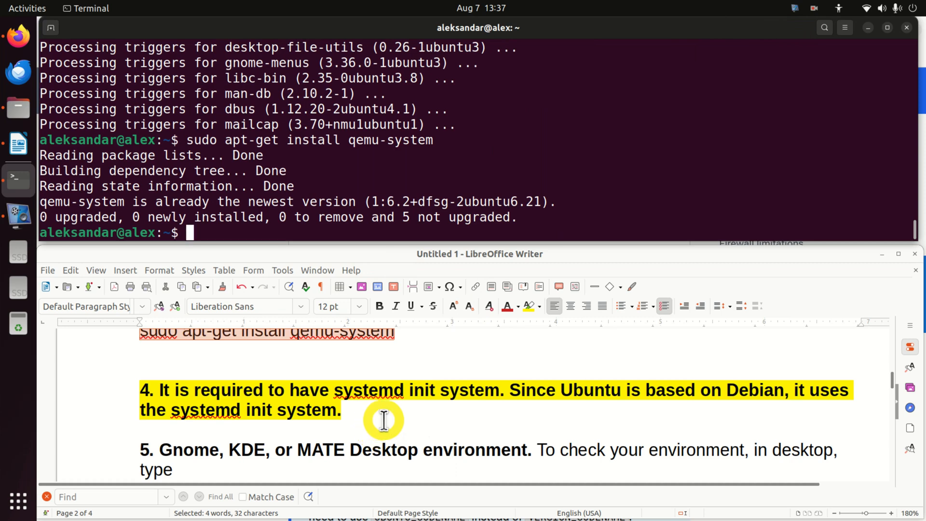
mouse_move(426, 401)
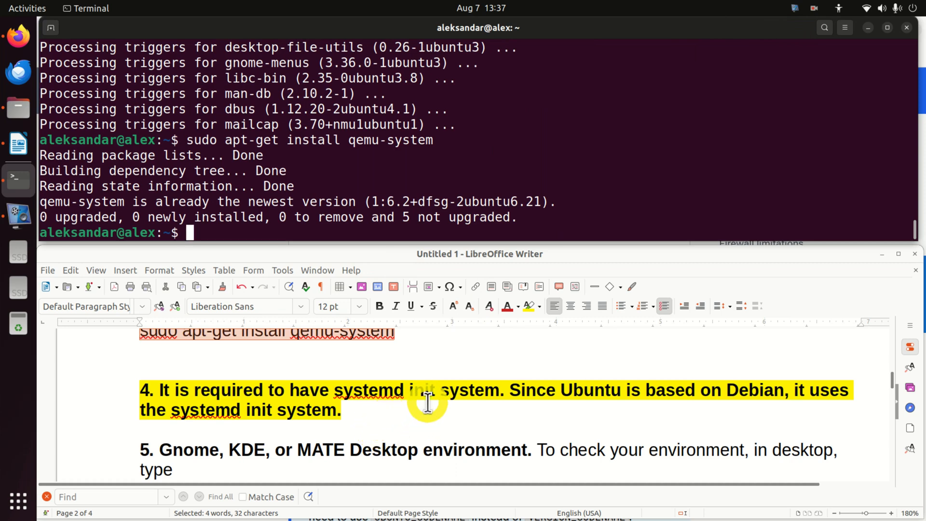
mouse_move(405, 416)
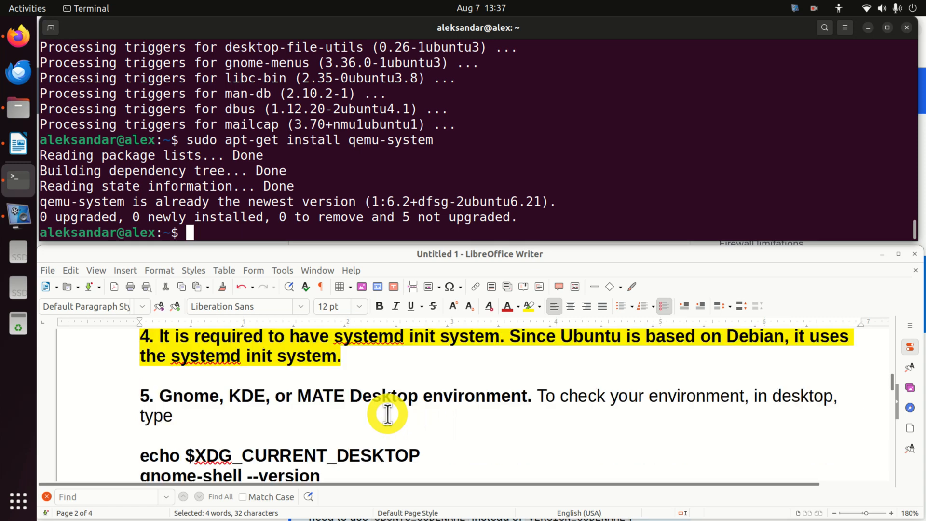
mouse_move(393, 407)
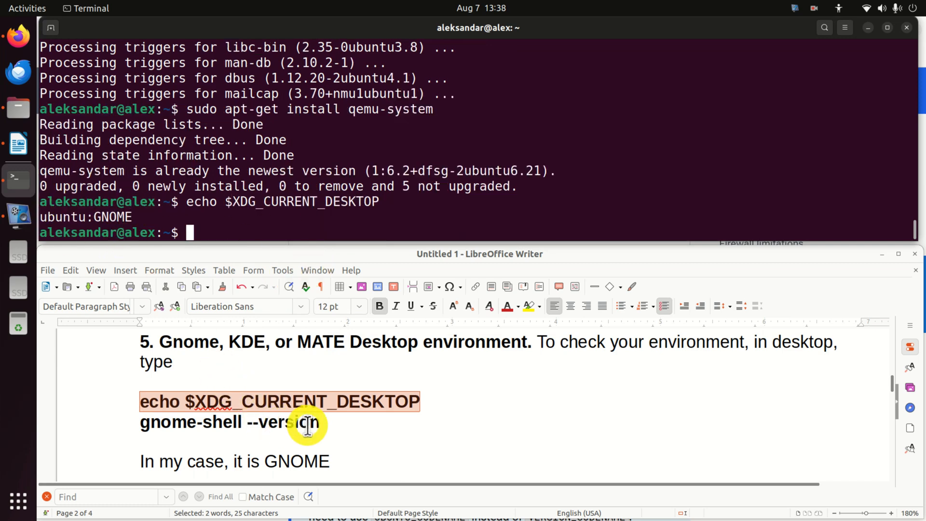
- Copy the GNOME Shell version check command from the notes
right_click(306, 422)
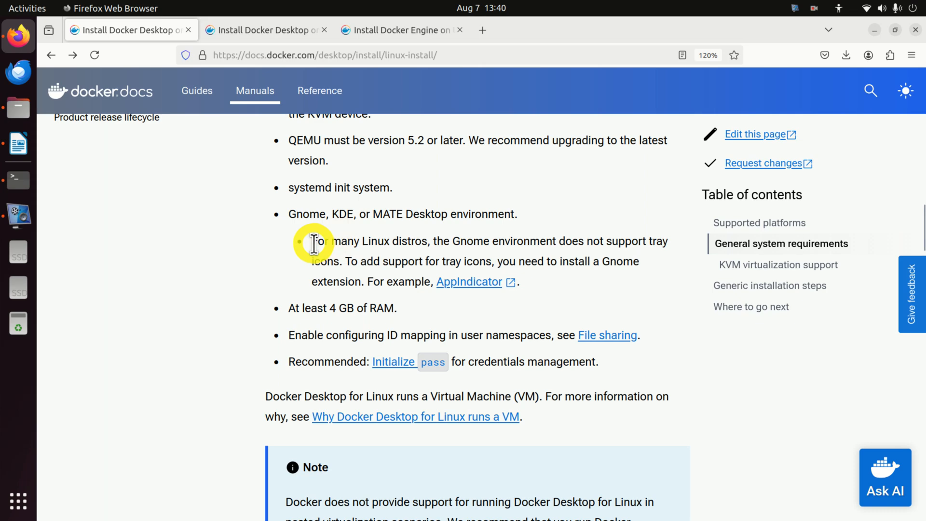
- Open the AppIndicator and KStatusNotifierItem Support extension page in a new tab
left_click_drag(314, 241, 473, 261)
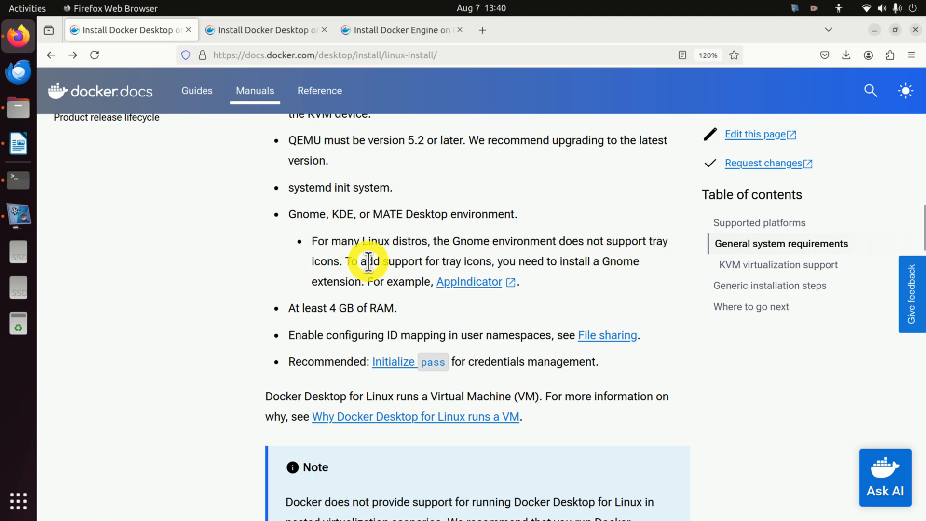
mouse_move(371, 283)
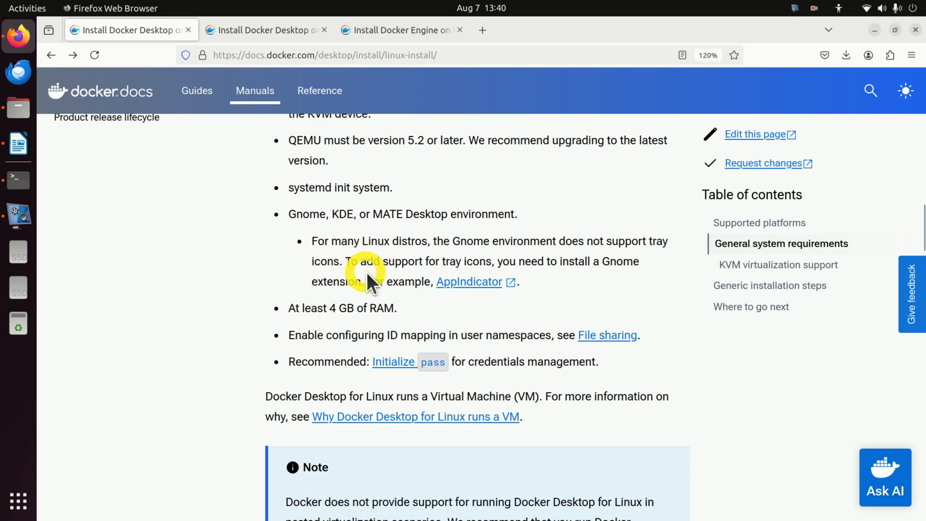
left_click(469, 282)
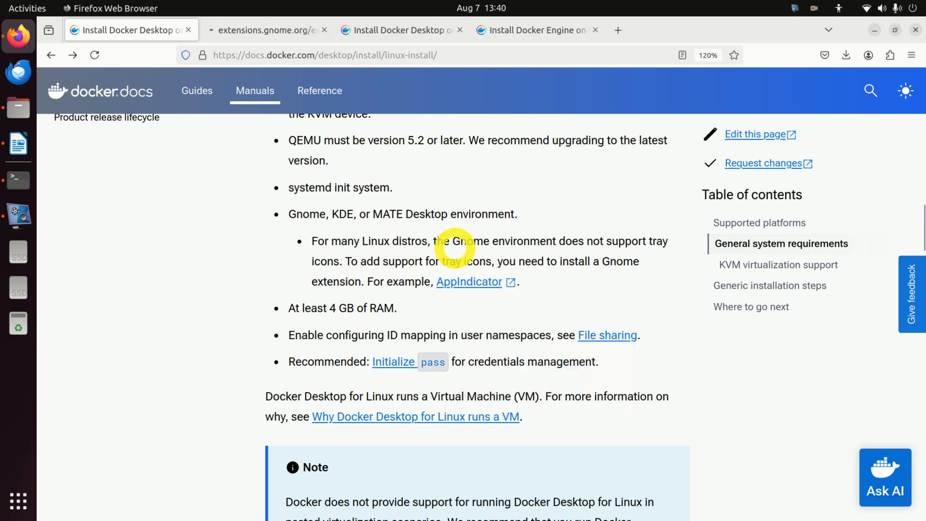
left_click(469, 282)
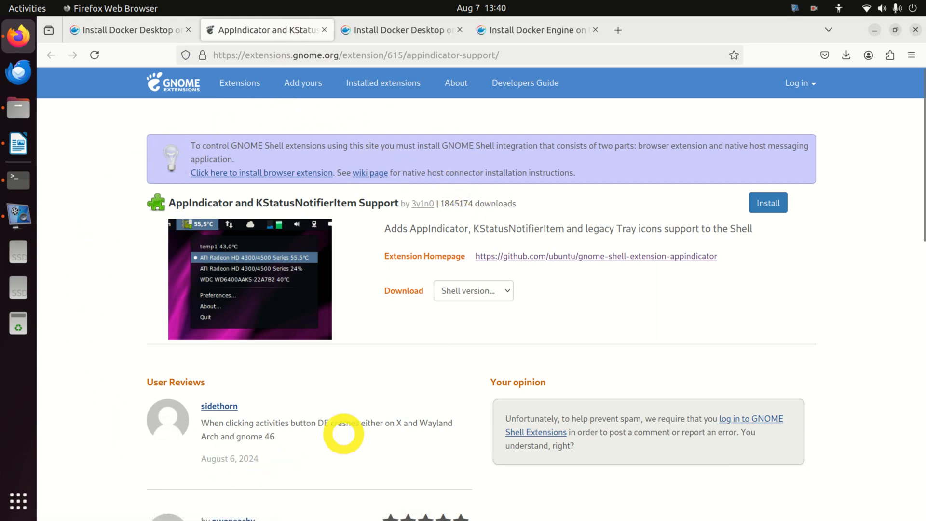
mouse_move(354, 222)
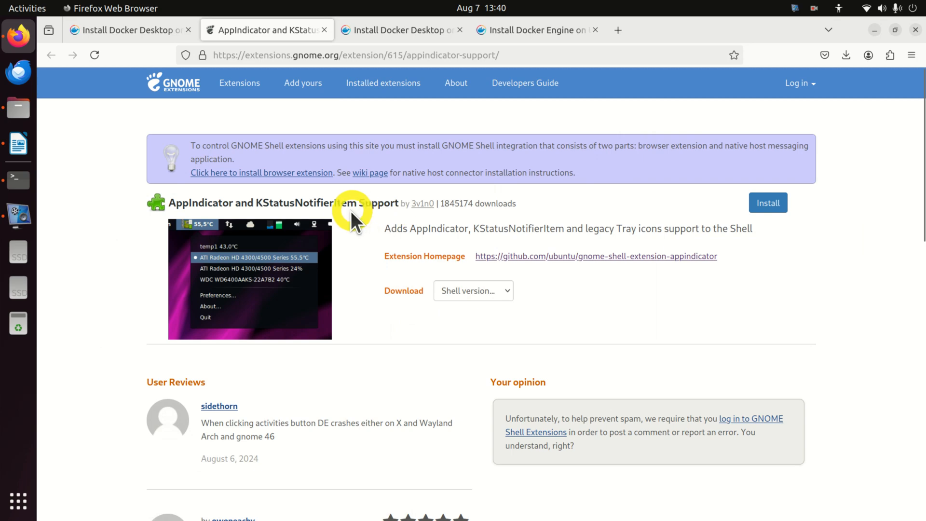
mouse_move(124, 212)
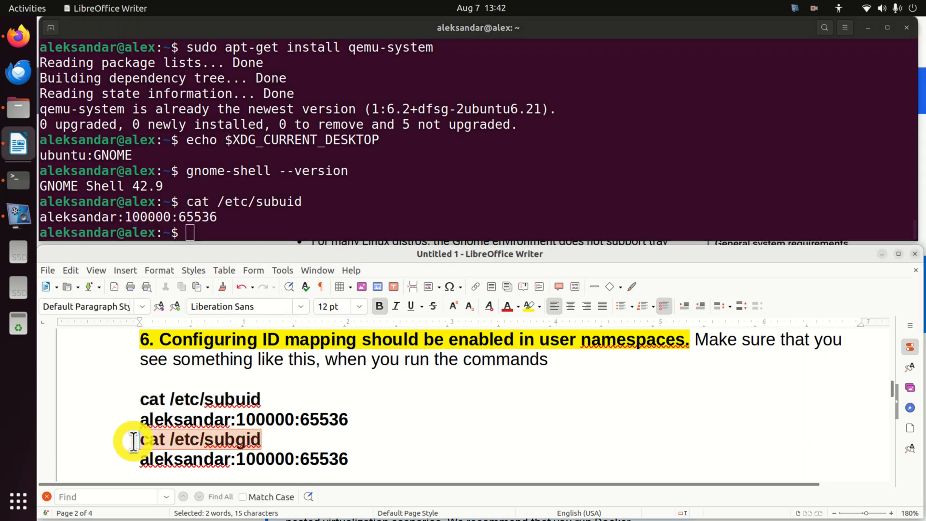
- Run cat /etc/subgid to confirm the 100000:65536 ID mapping
right_click(200, 438)
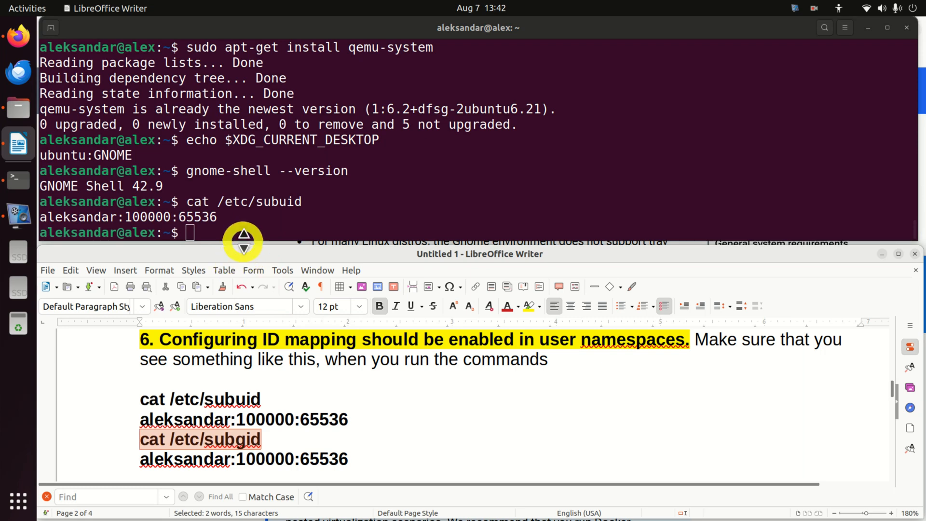
type("cat /etc/subgid")
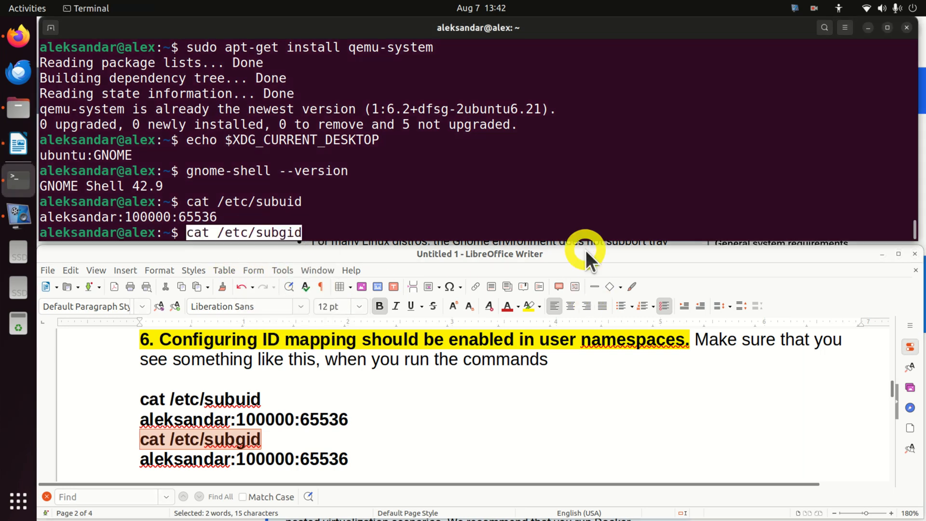
key("Return")
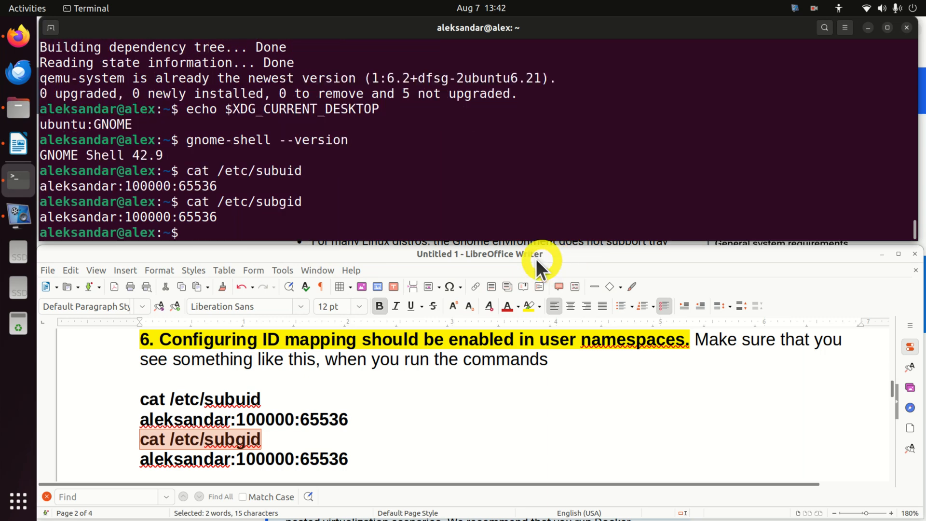
- Select the subgid ID-mapping fix command in the notes document
left_click(195, 171)
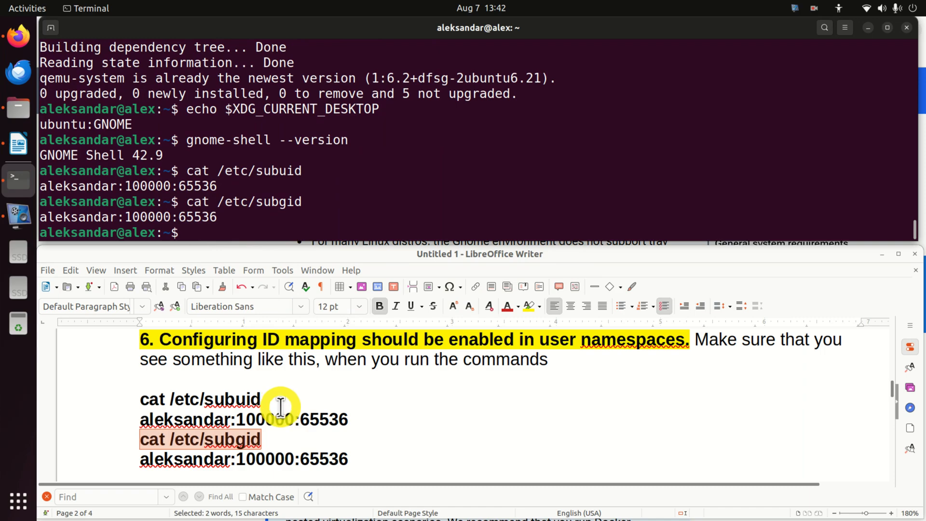
scroll("down", 3)
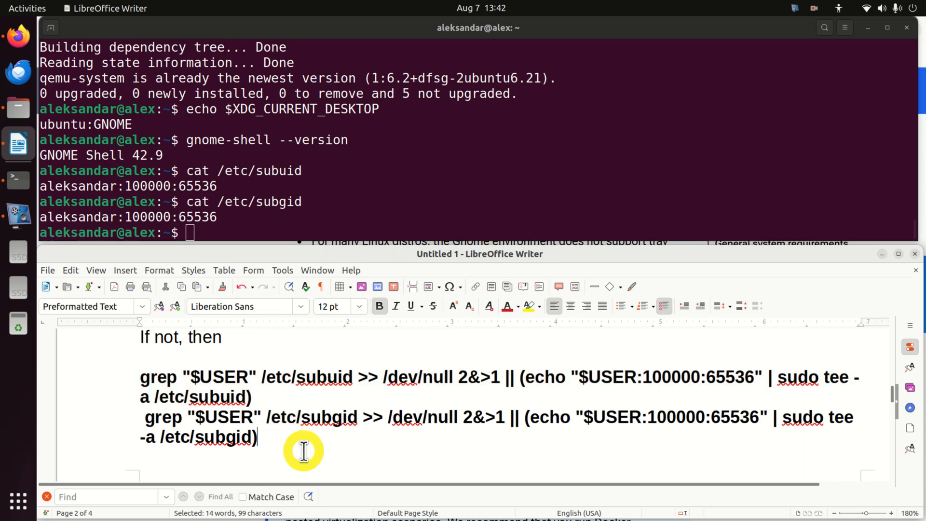
left_click_drag(303, 452, 130, 416)
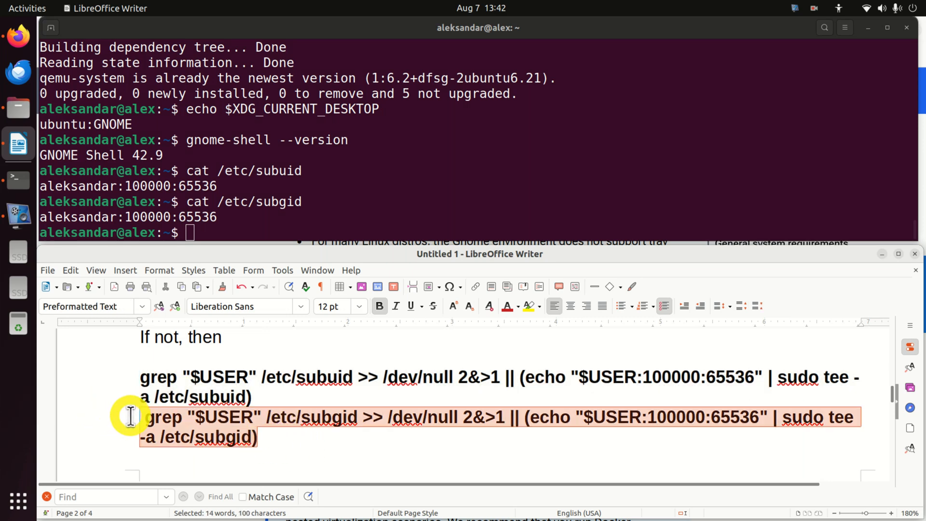
scroll("down", 3)
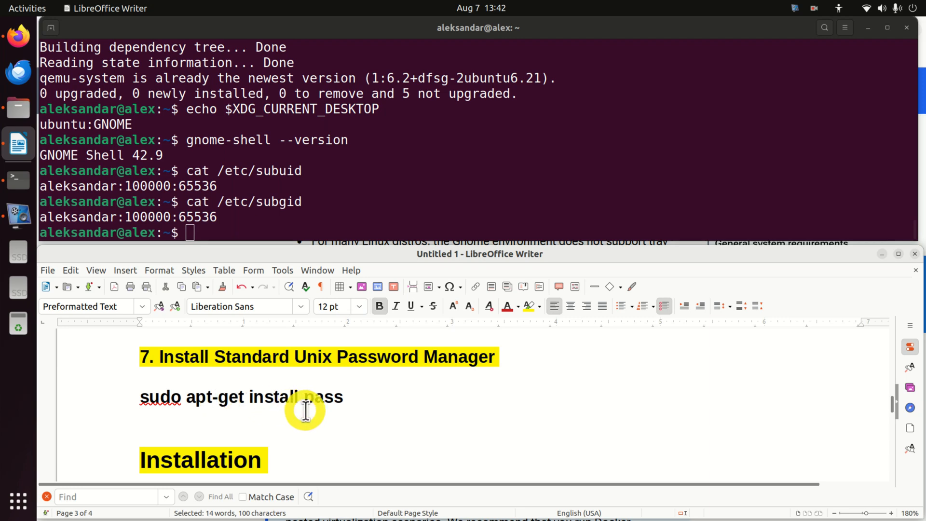
- Install pass 1.7.4-5 with qrencode, tree and xclip via sudo apt-get install pass
right_click(306, 408)
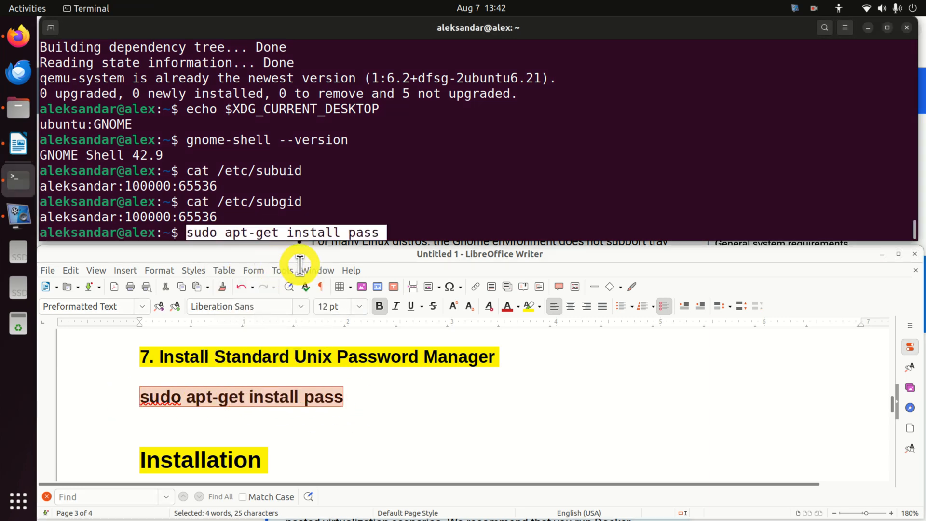
key("Return")
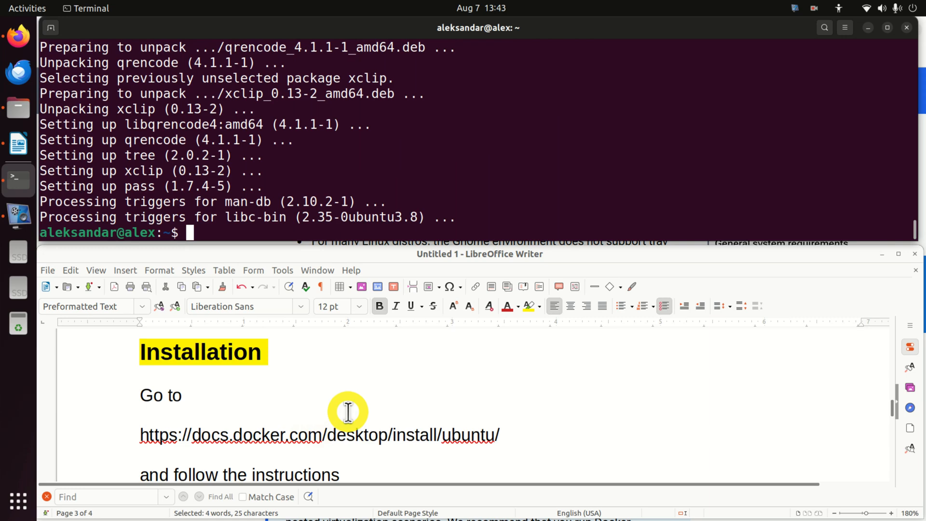
mouse_move(355, 396)
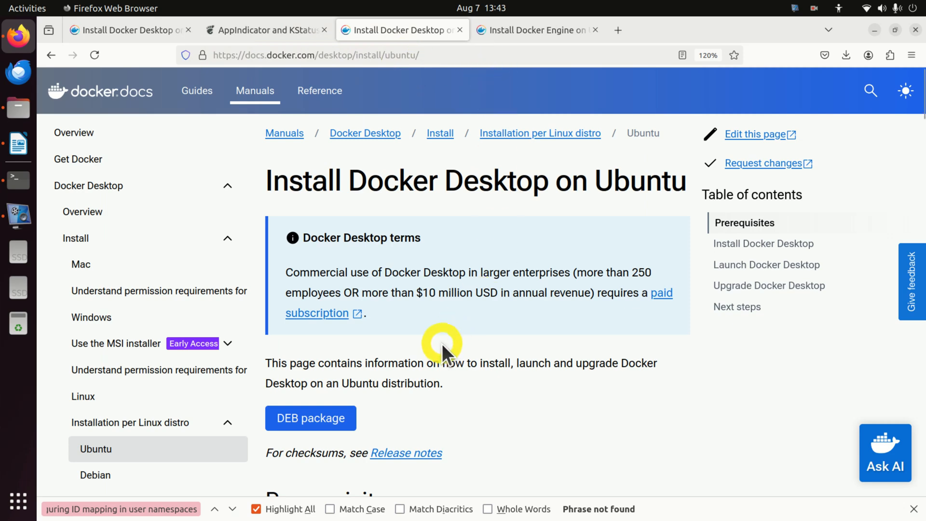
- Open the Docker Engine 'Install using the apt repository' section in a new tab
scroll("down", 3)
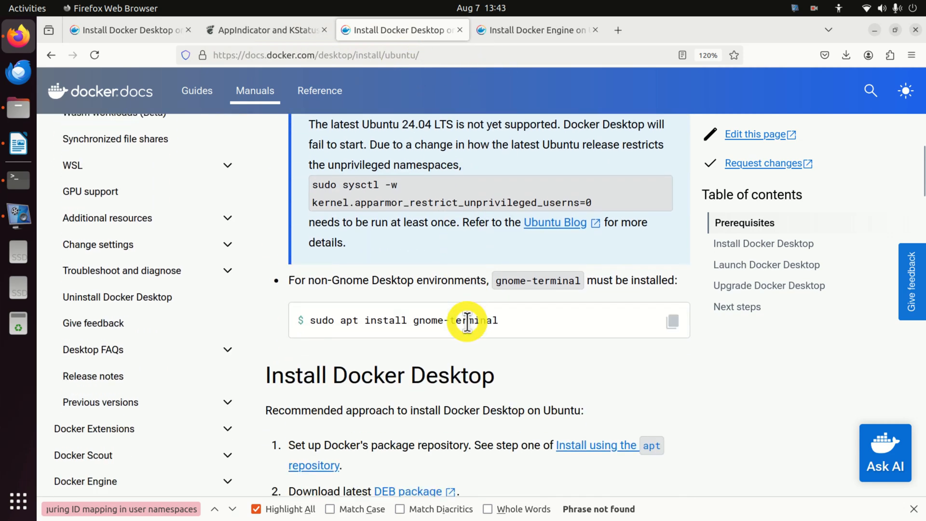
scroll("down", 3)
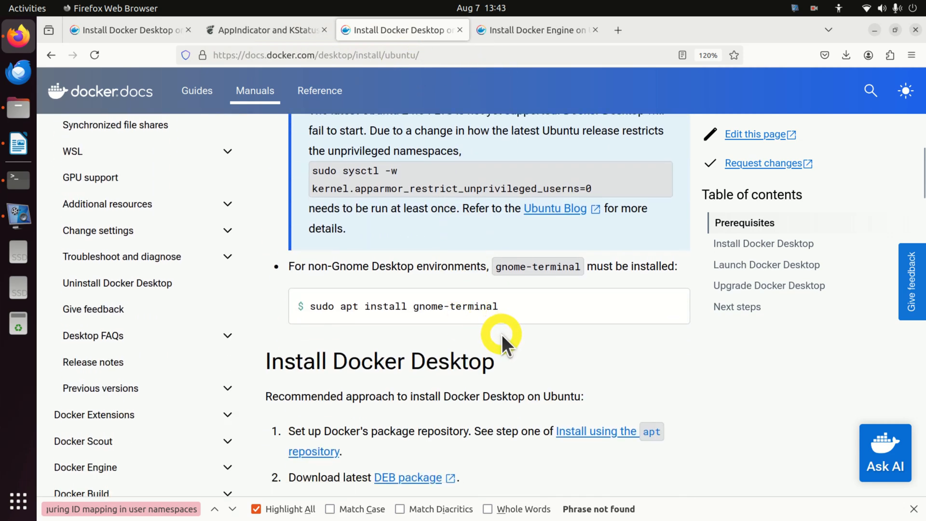
scroll("down", 3)
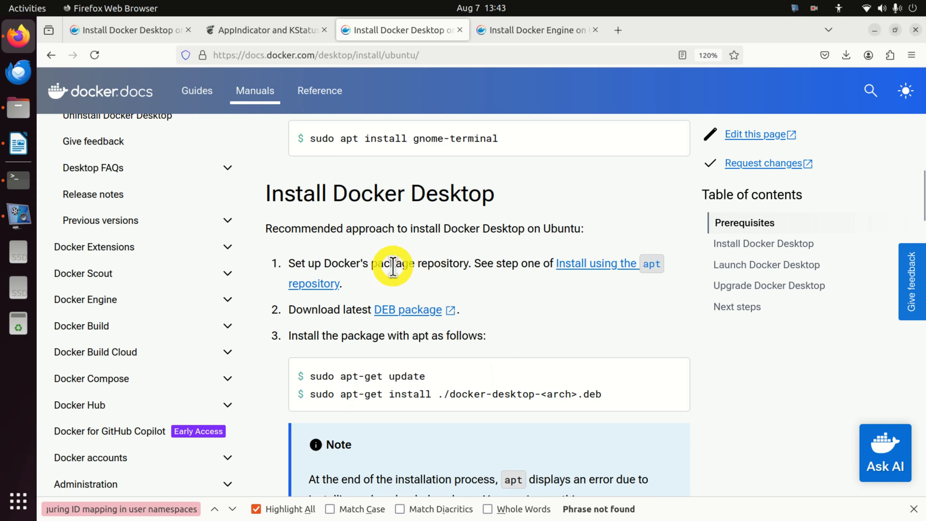
mouse_move(576, 264)
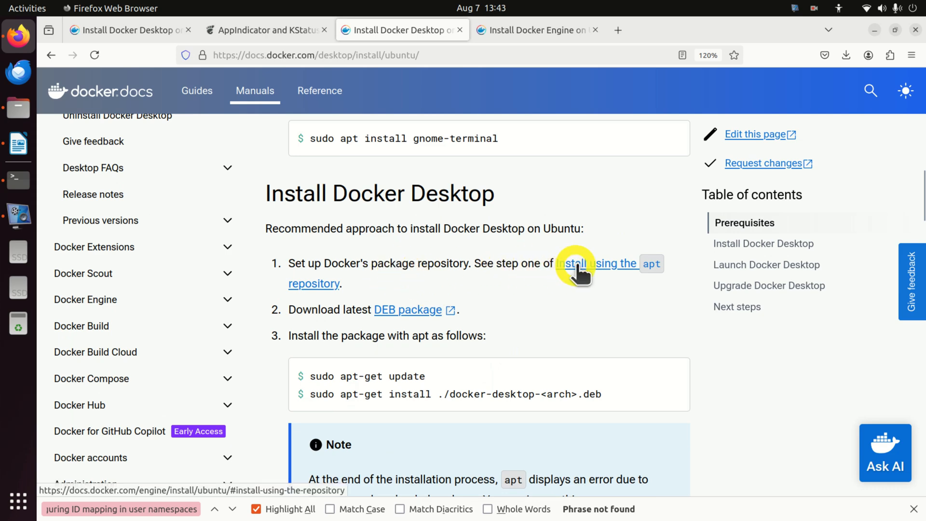
right_click(571, 263)
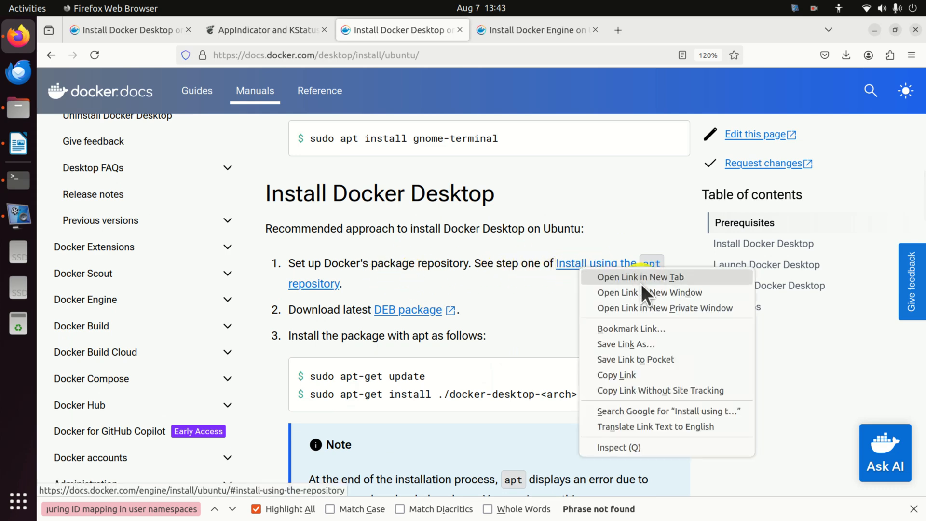
left_click(640, 276)
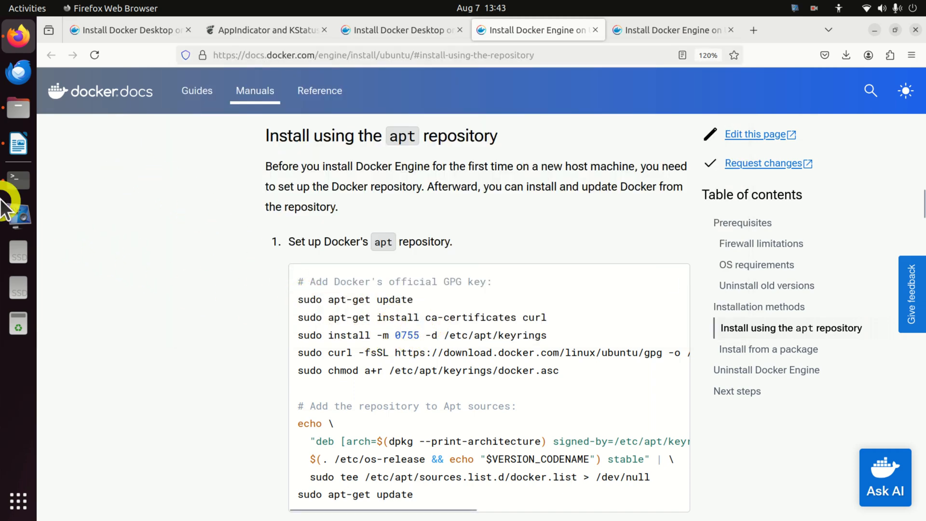
- Install ca-certificates and curl, then save Docker's GPG key under /etc/apt/keyrings
scroll("down", 3)
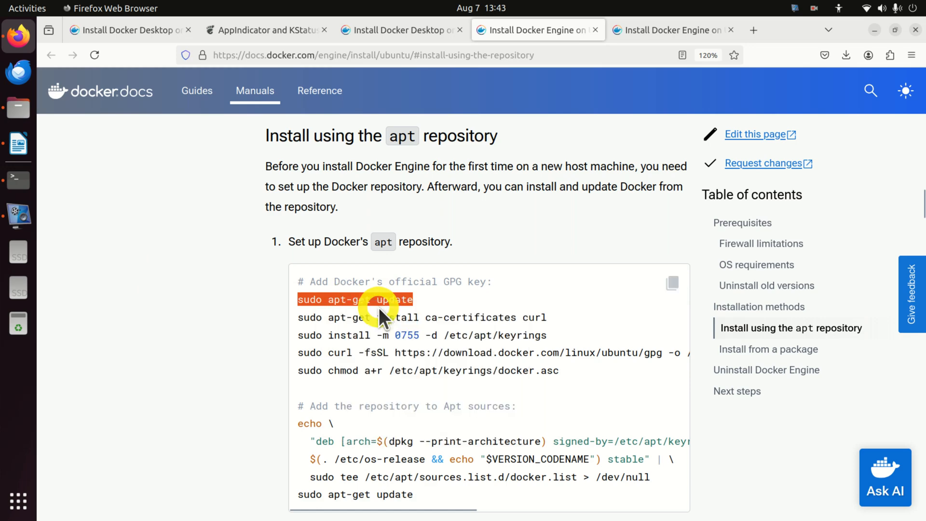
right_click(380, 315)
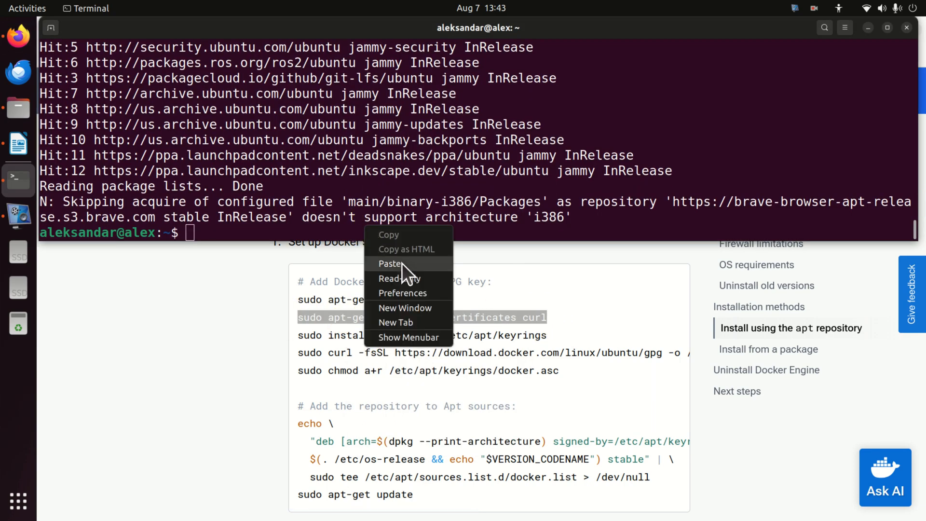
left_click(392, 264)
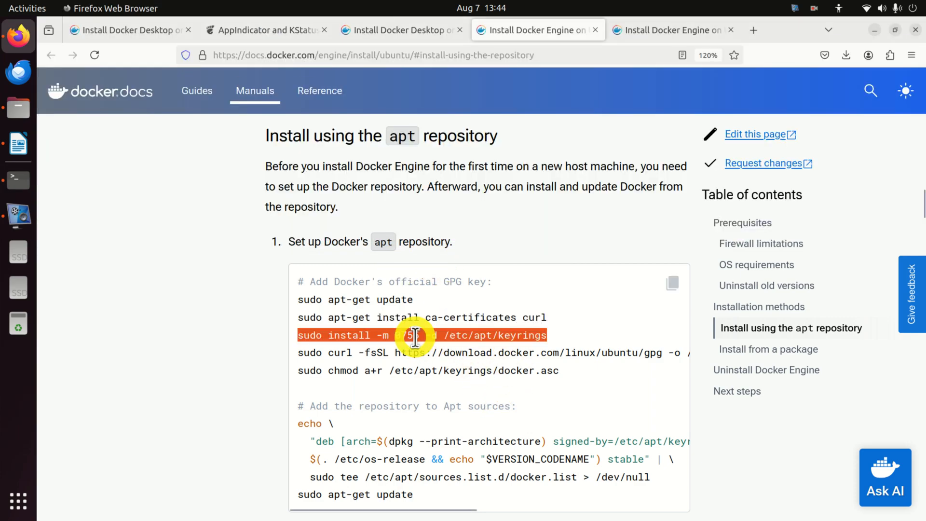
right_click(418, 230)
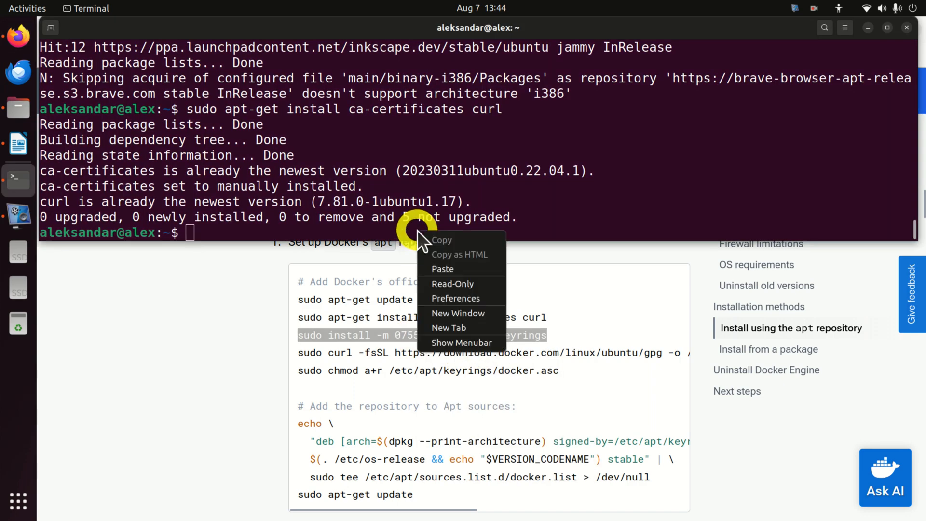
left_click(443, 268)
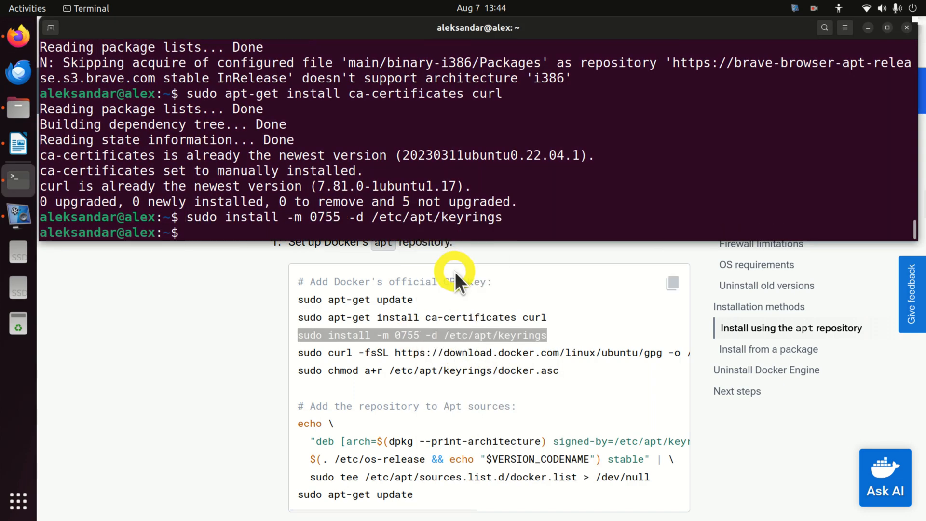
right_click(472, 352)
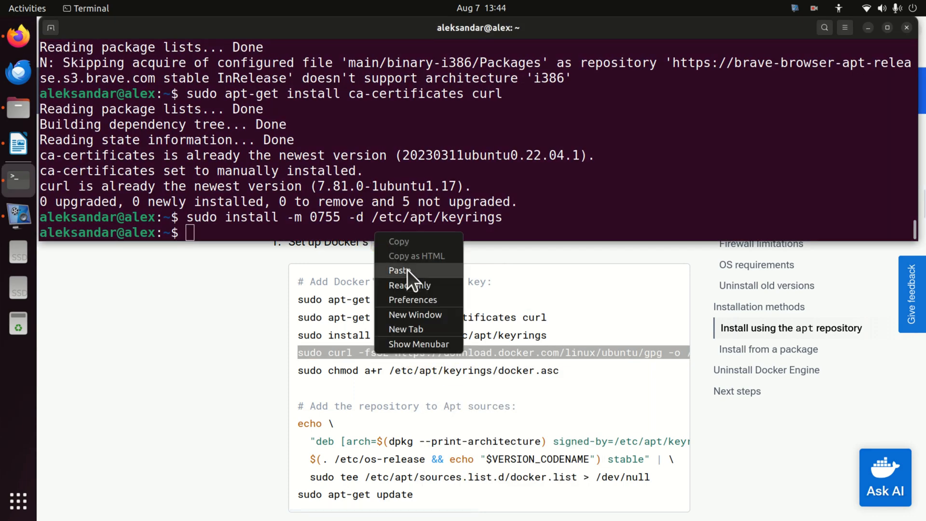
left_click(399, 271)
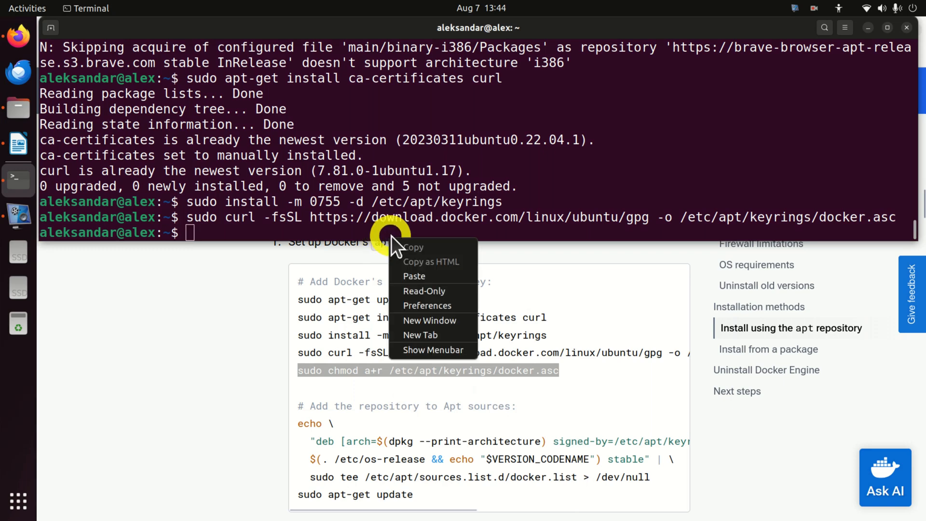
left_click(414, 275)
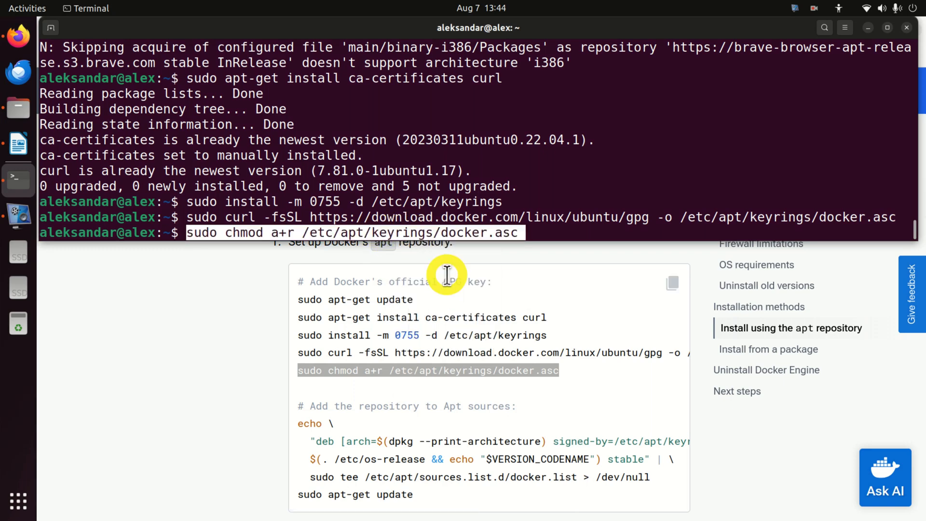
key("Return")
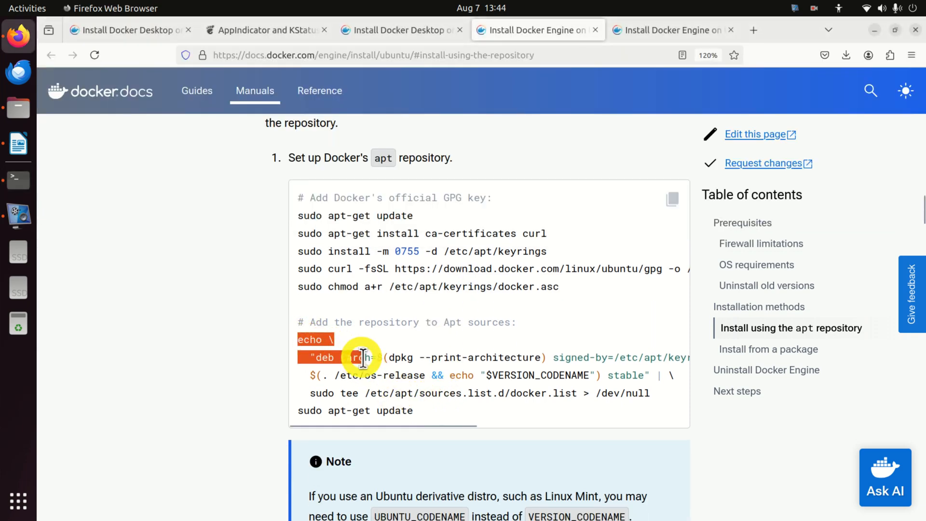
- Add the Docker repository to apt sources and run apt-get update
left_click_drag(364, 357, 558, 393)
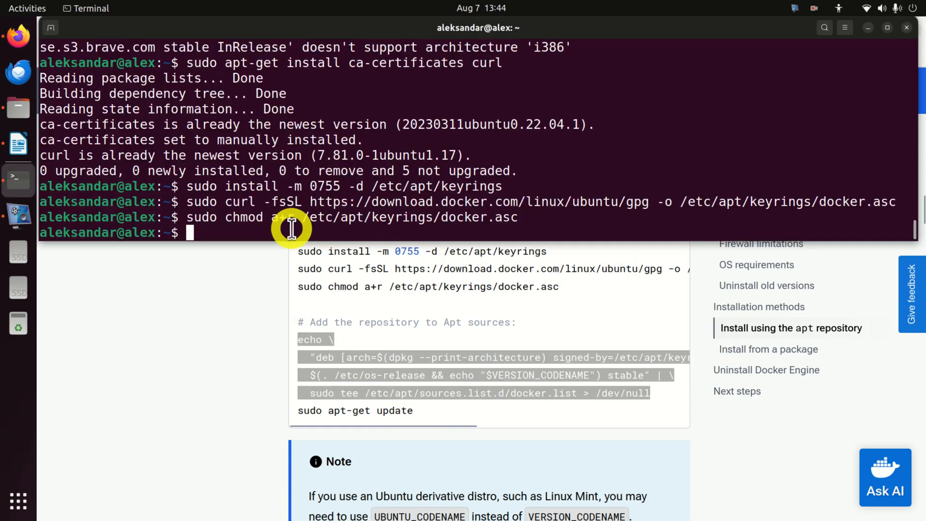
key("Return")
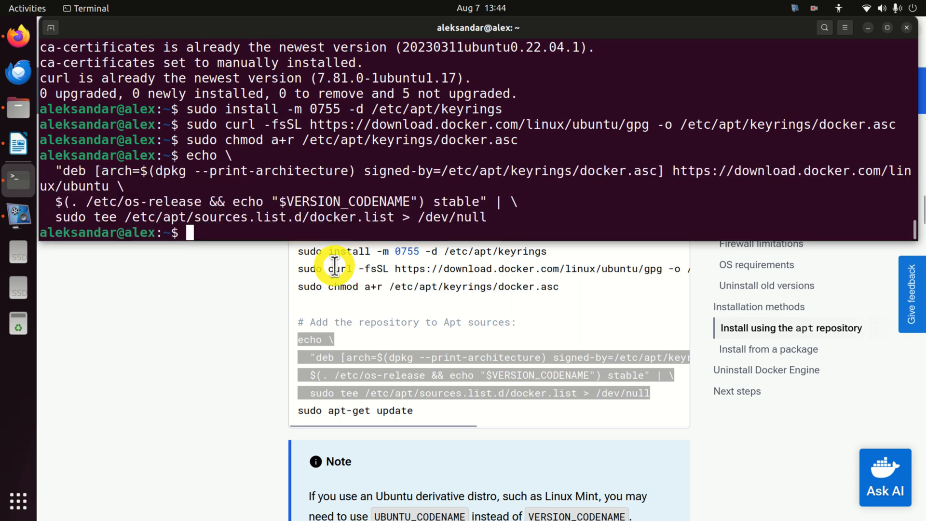
mouse_move(423, 419)
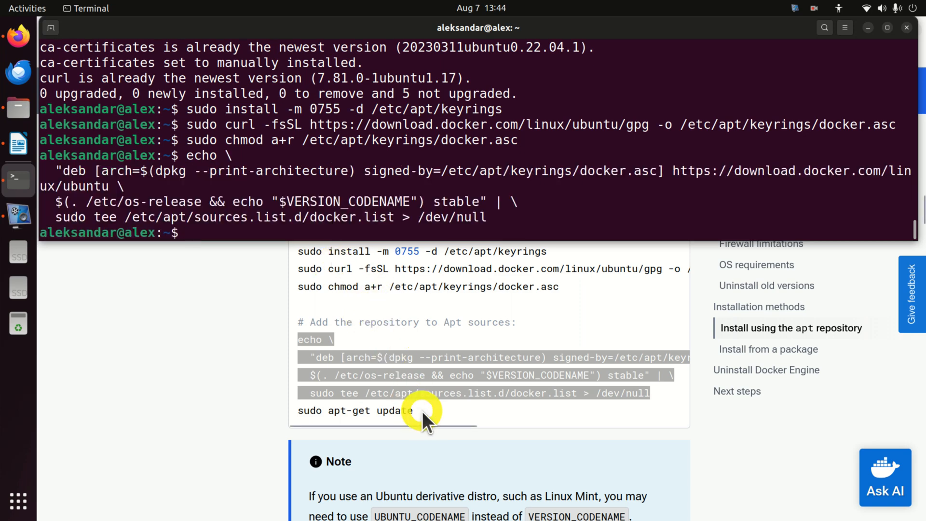
right_click(423, 411)
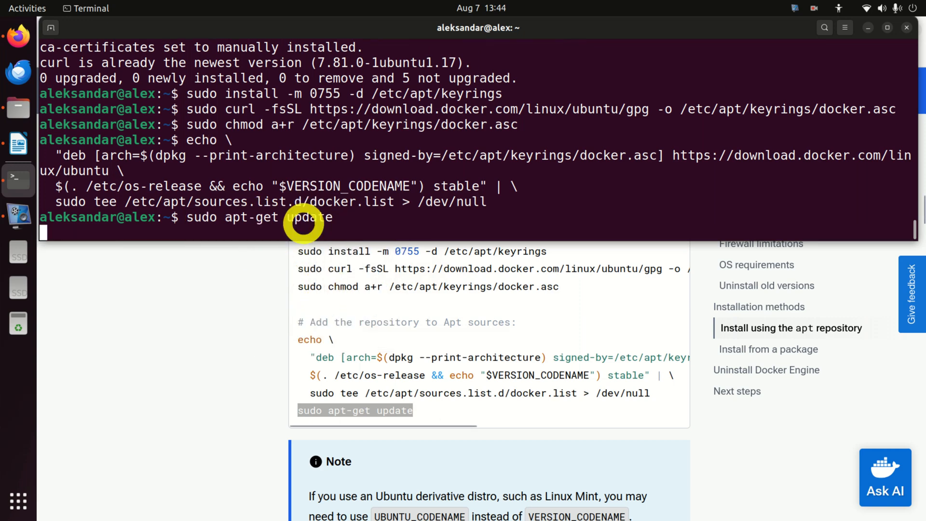
key("Return")
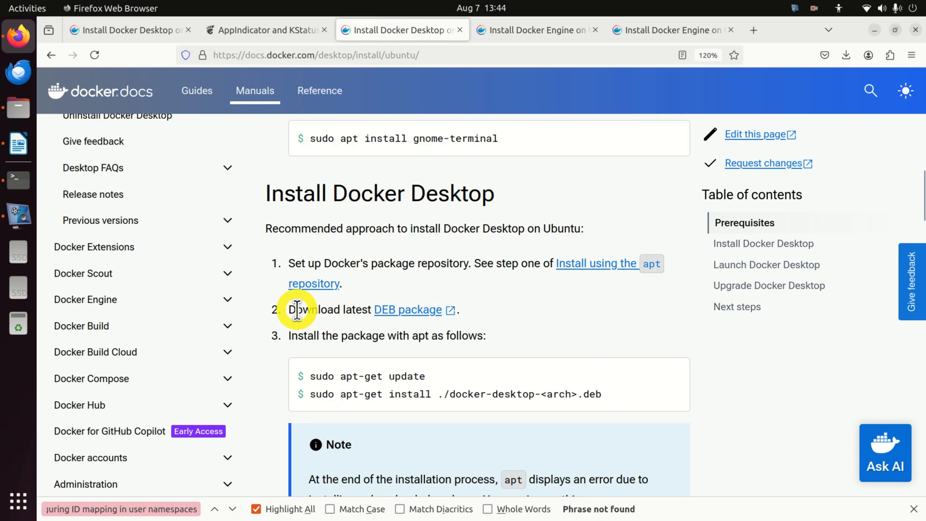
mouse_move(408, 310)
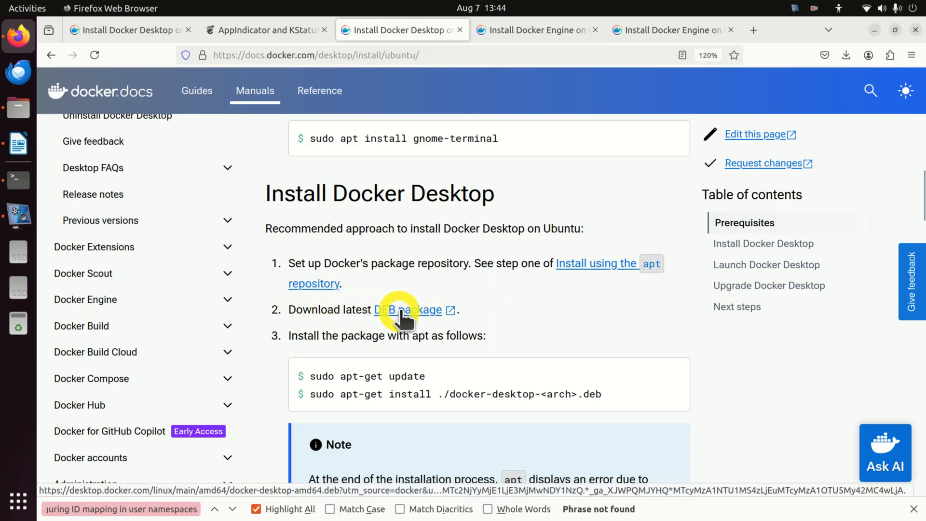
- Download the docker-desktop-amd64.deb package (356.1 MB) from the DEB package link
left_click(401, 309)
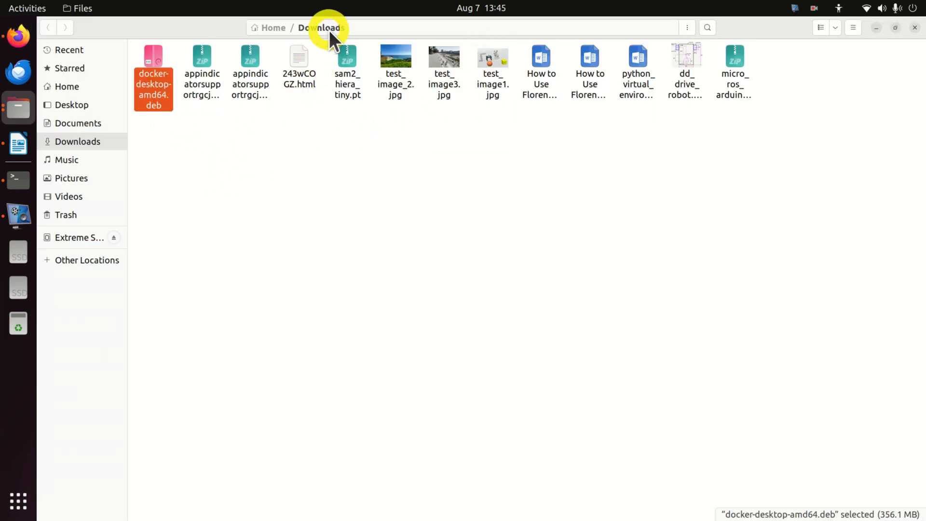
mouse_move(243, 129)
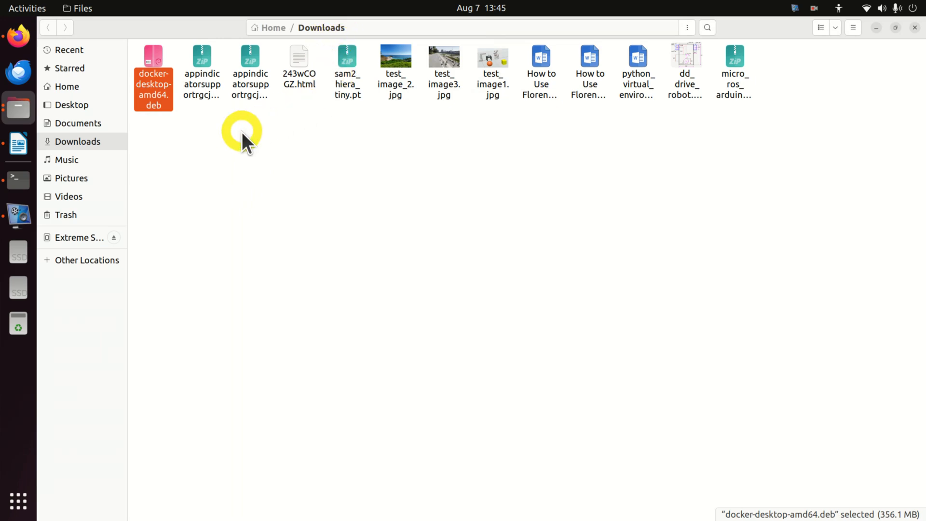
mouse_move(18, 179)
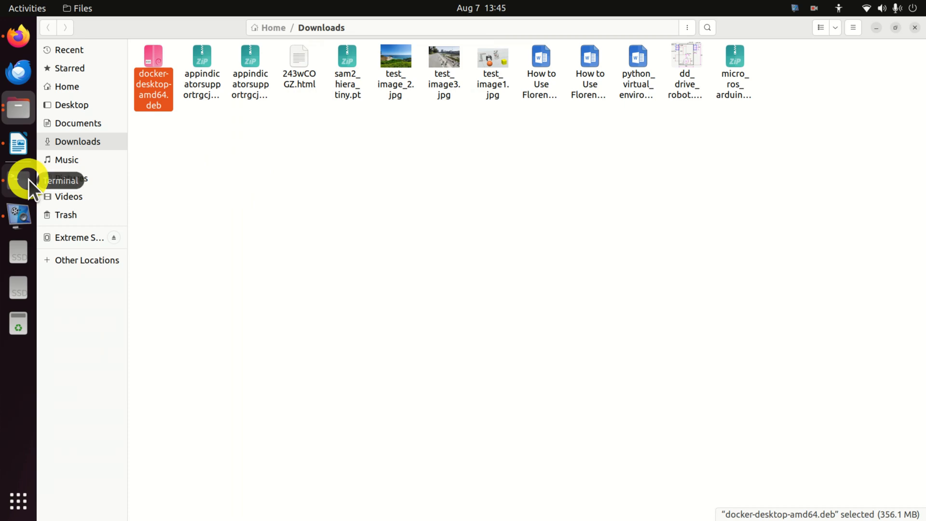
- In the terminal, return home and start typing cd ~/Downloads and ls -l
left_click(18, 180)
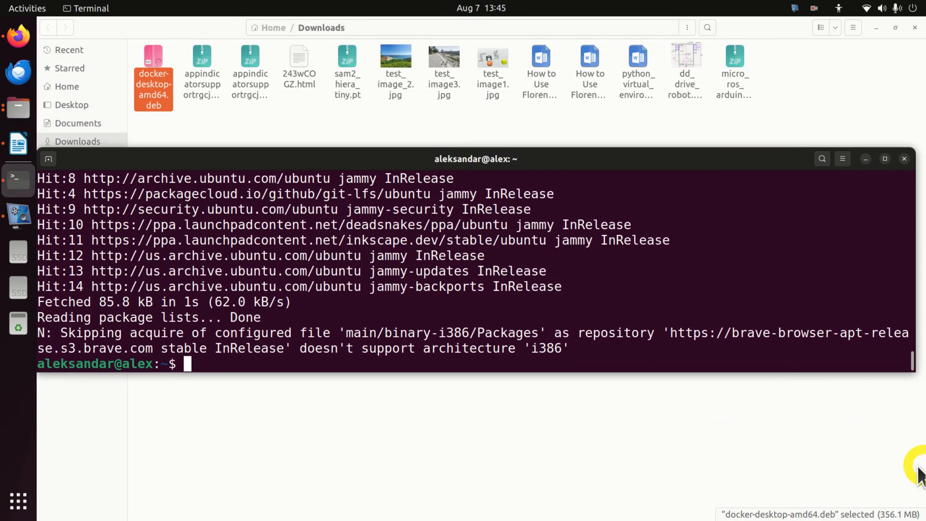
type("cd")
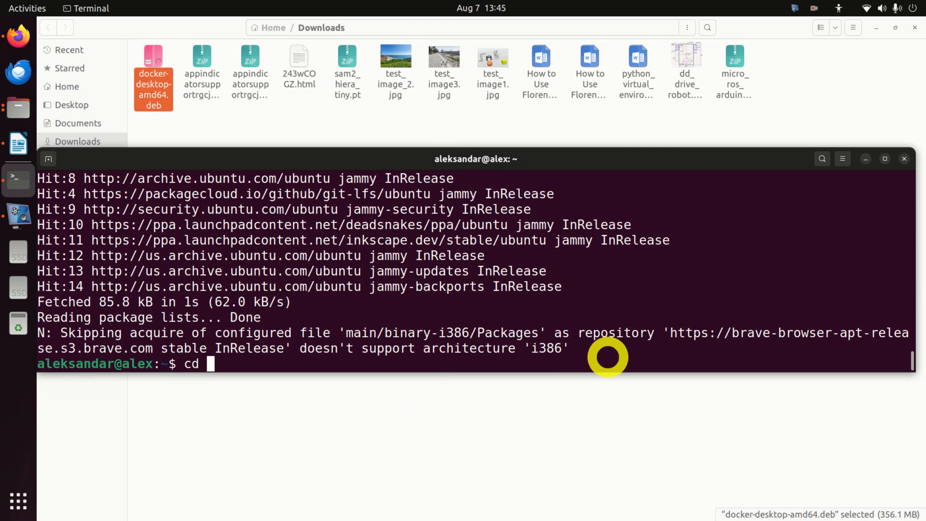
key("Return")
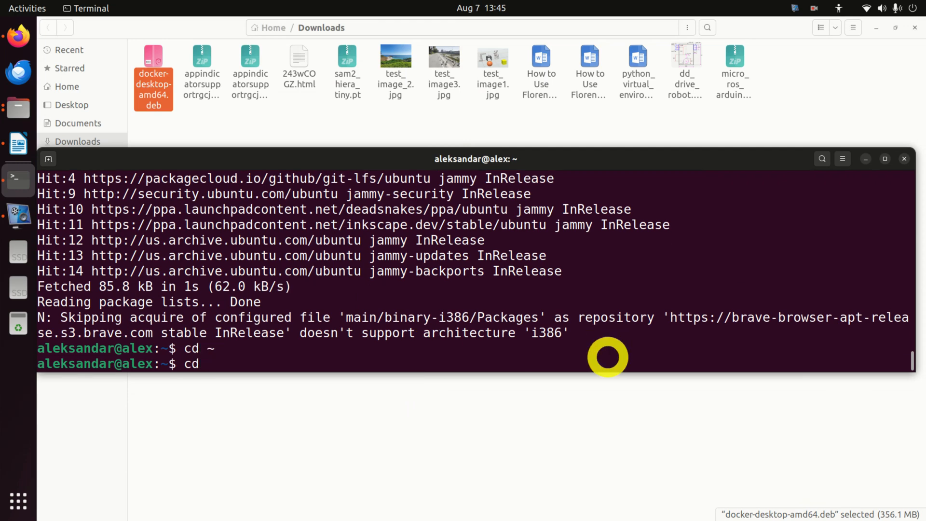
type("\\")
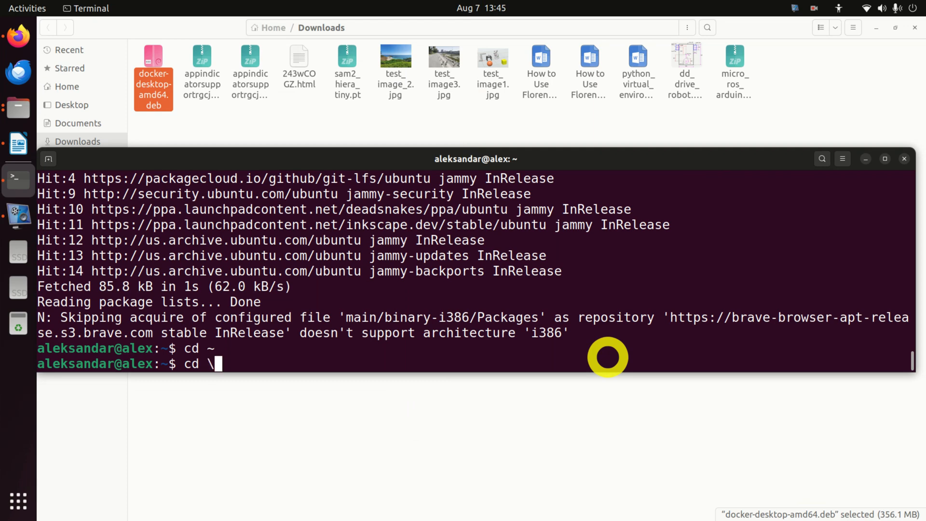
type("Downlo")
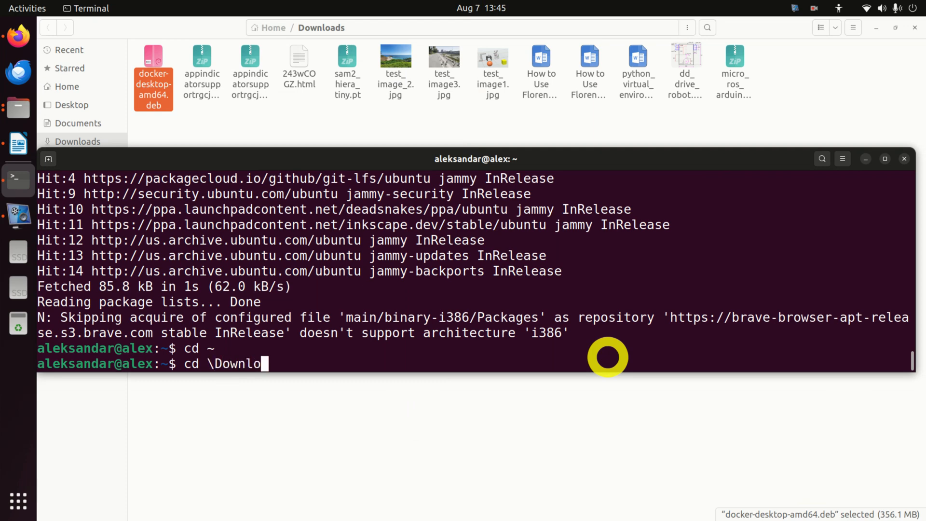
type("ls -")
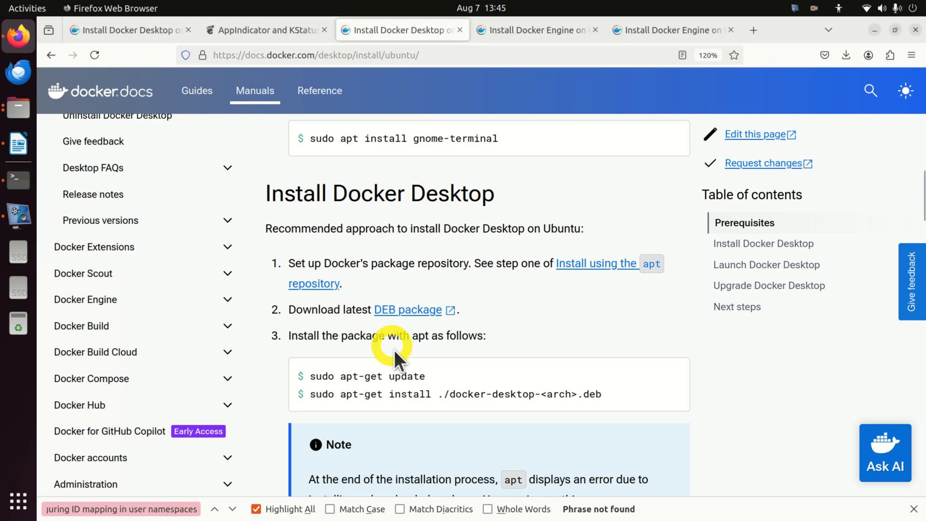
mouse_move(434, 391)
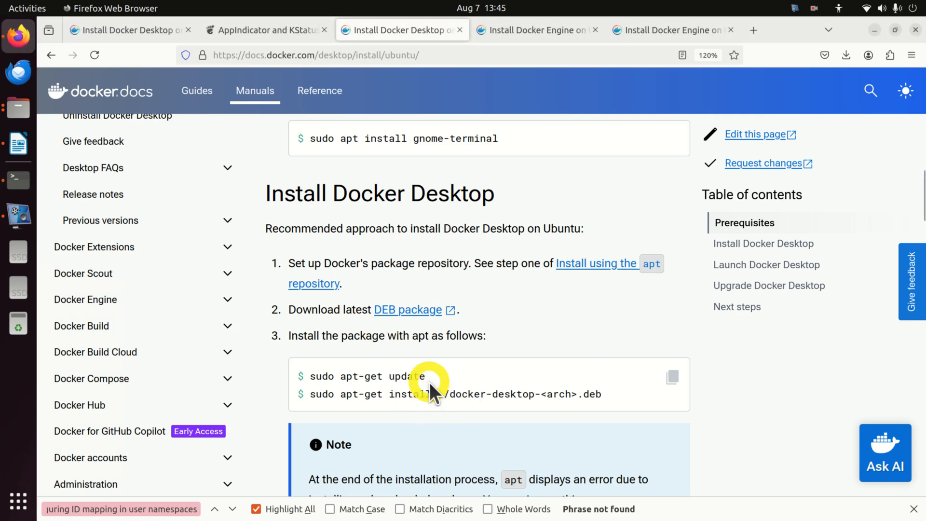
- Install ./docker-desktop-amd64.deb with sudo apt-get install, accepting the prompt with y
right_click(412, 394)
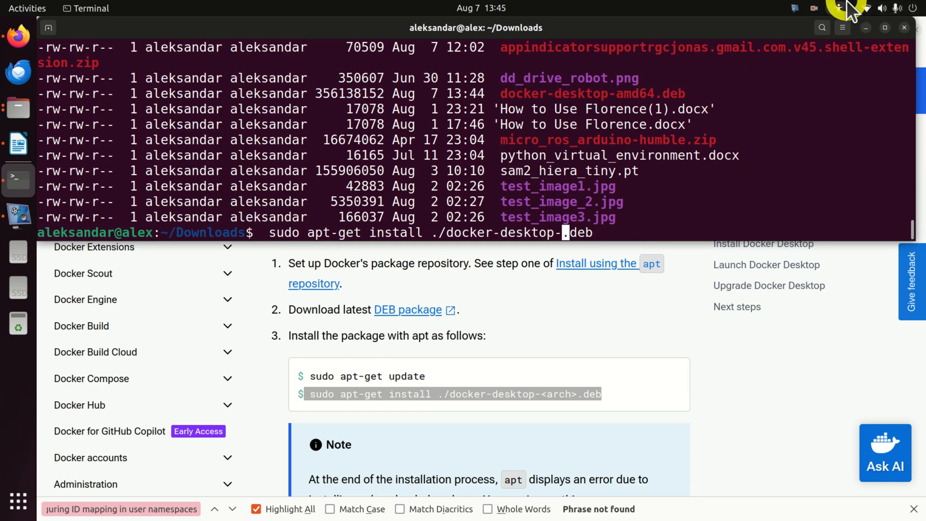
type("amd64")
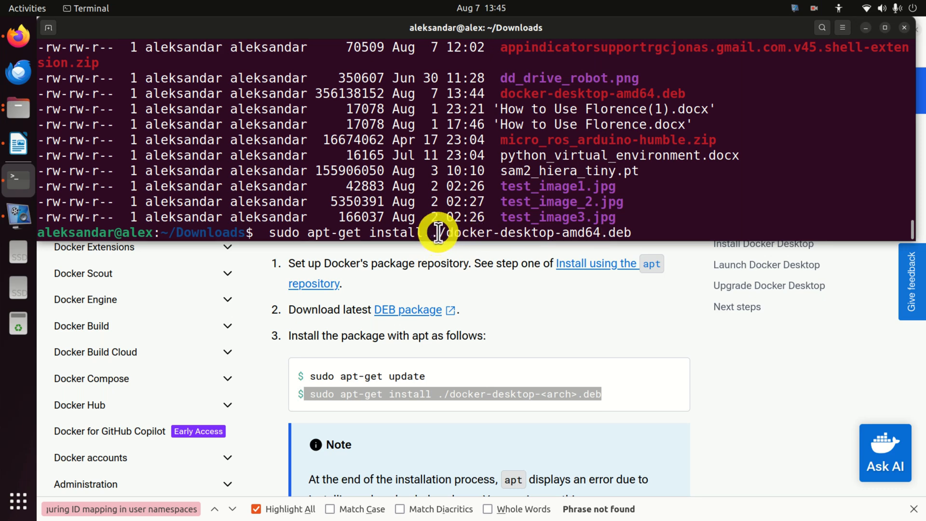
mouse_move(700, 231)
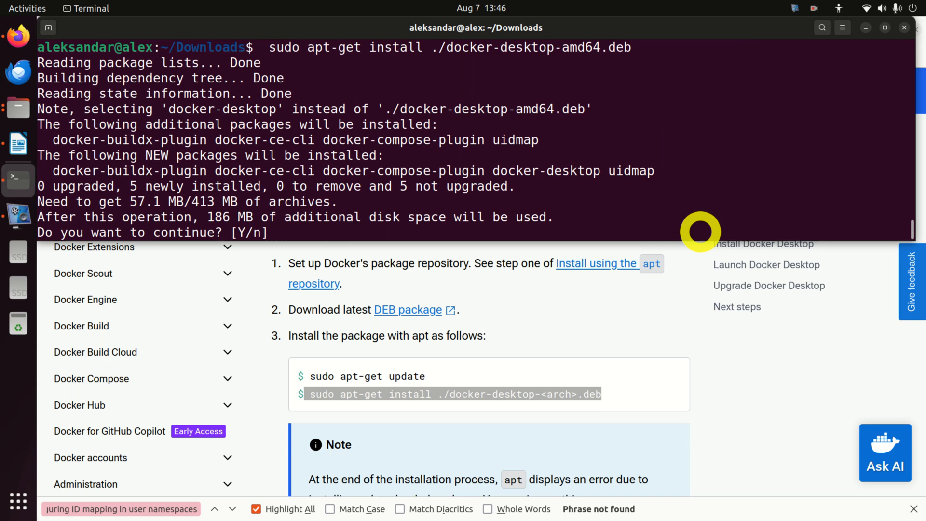
type("y")
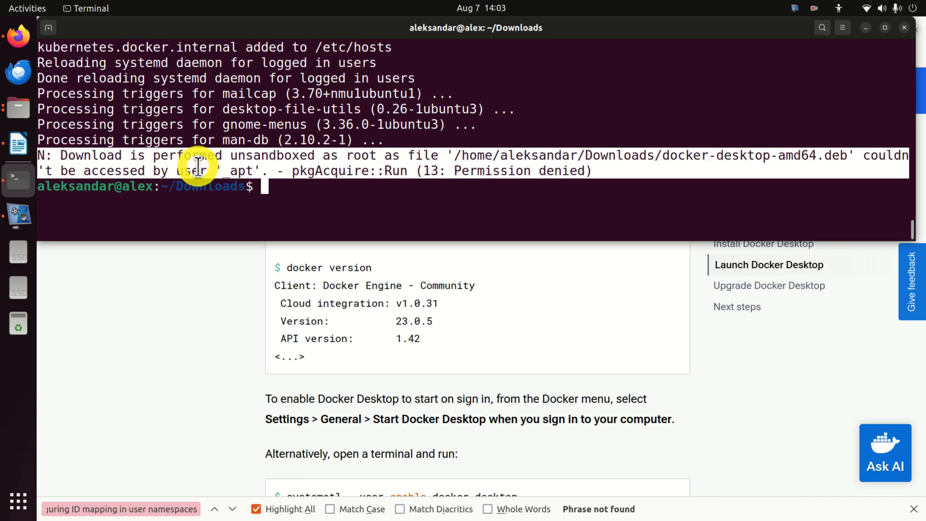
mouse_move(313, 151)
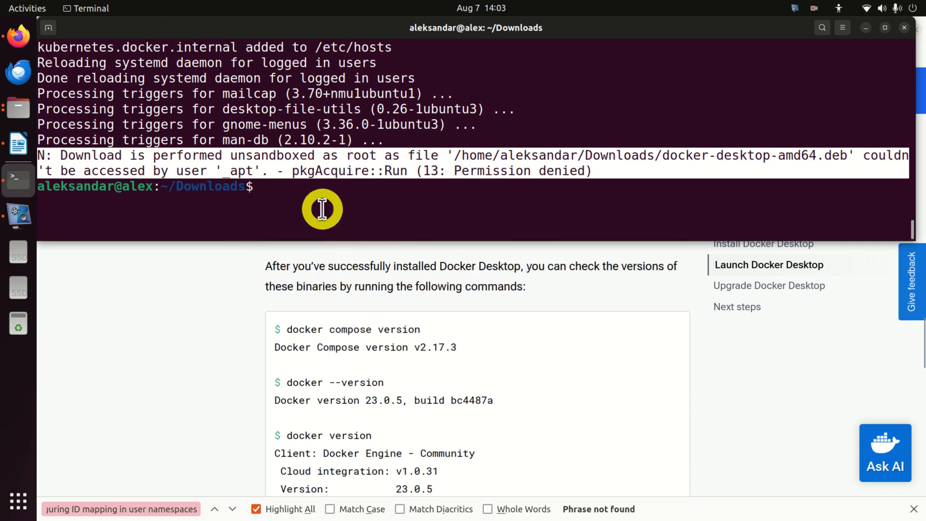
- Verify Docker Compose v2.28.1-desktop.1 and Docker 27.1.1 with the version commands
type("docker compose")
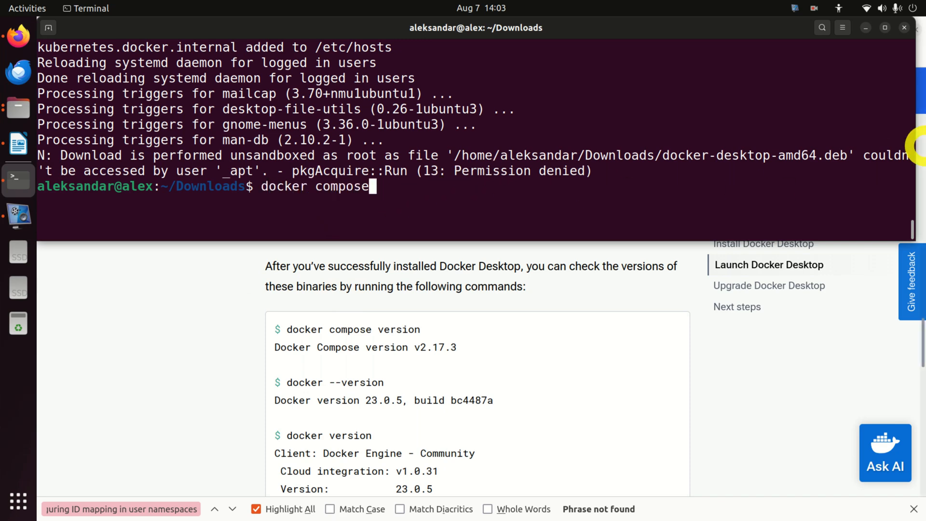
type("version")
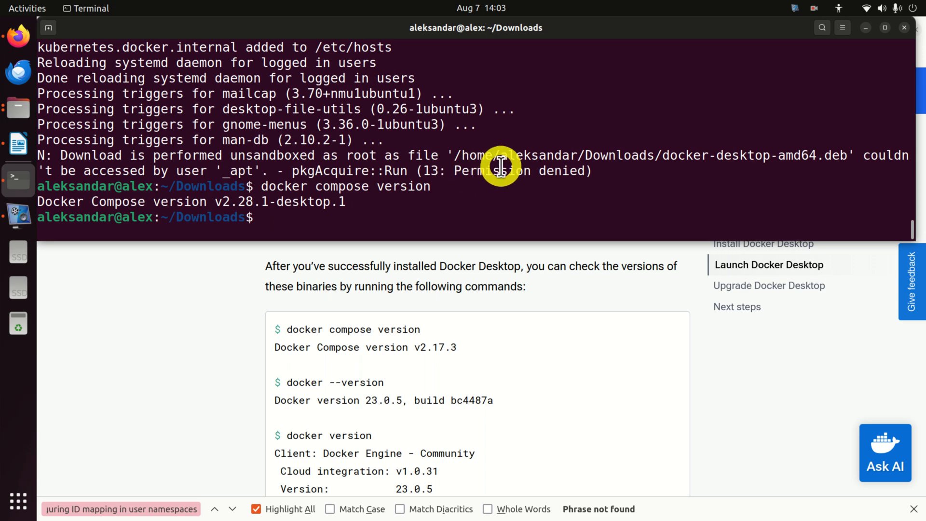
type("docker --version")
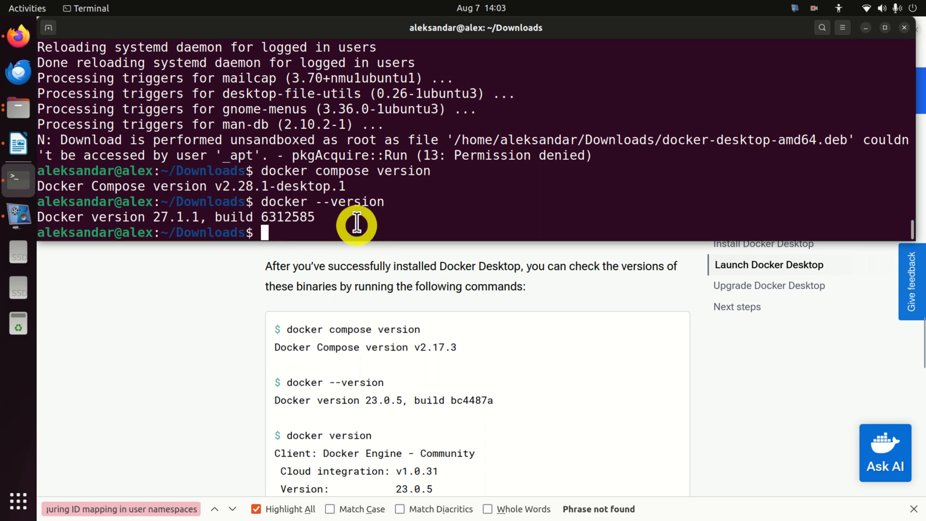
type("docker version")
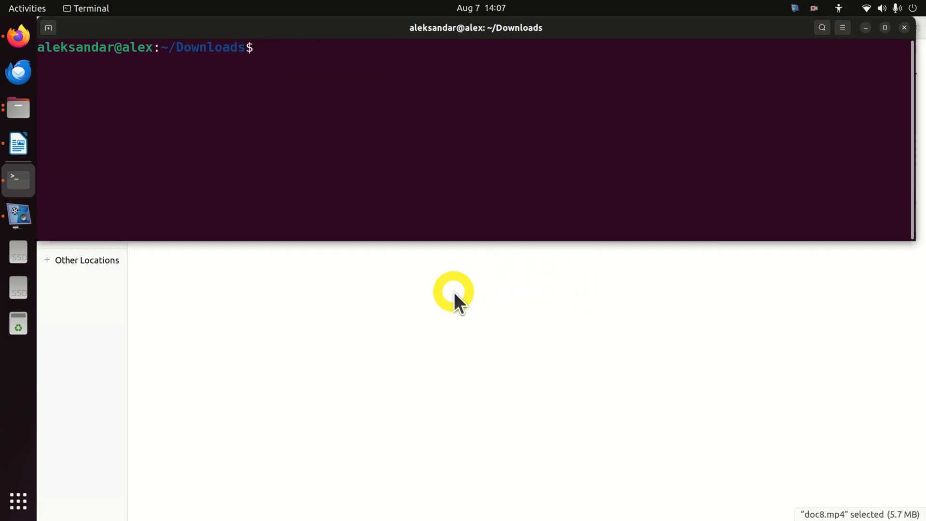
- Search 'doc' in Activities and launch Docker Desktop to its empty Containers page
left_click(18, 502)
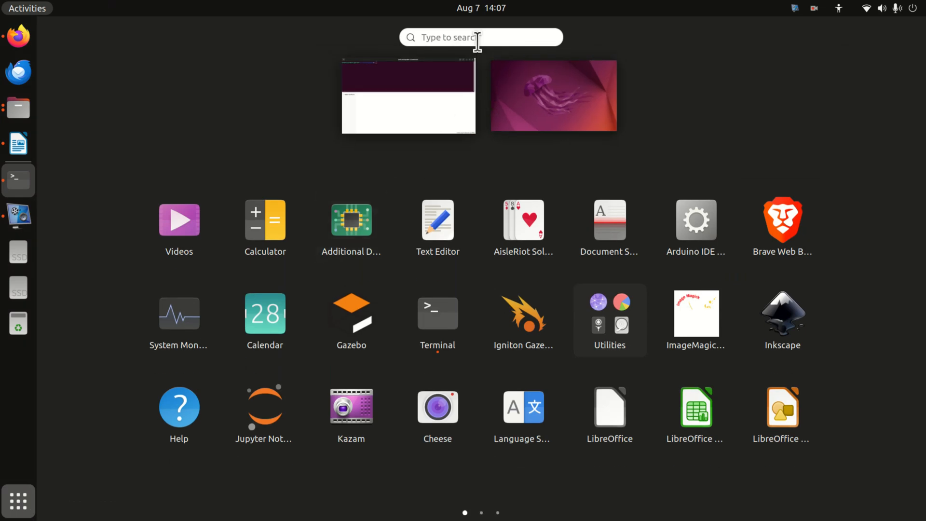
type("d")
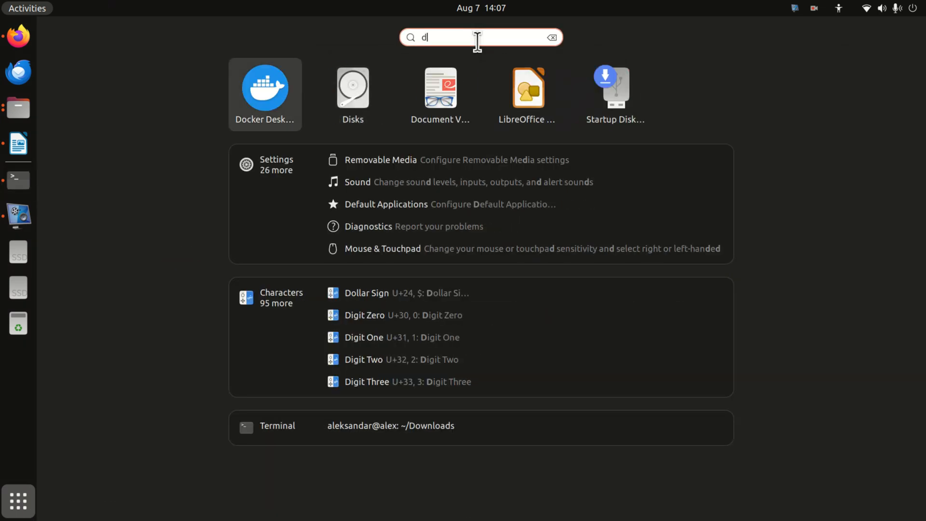
type("oc")
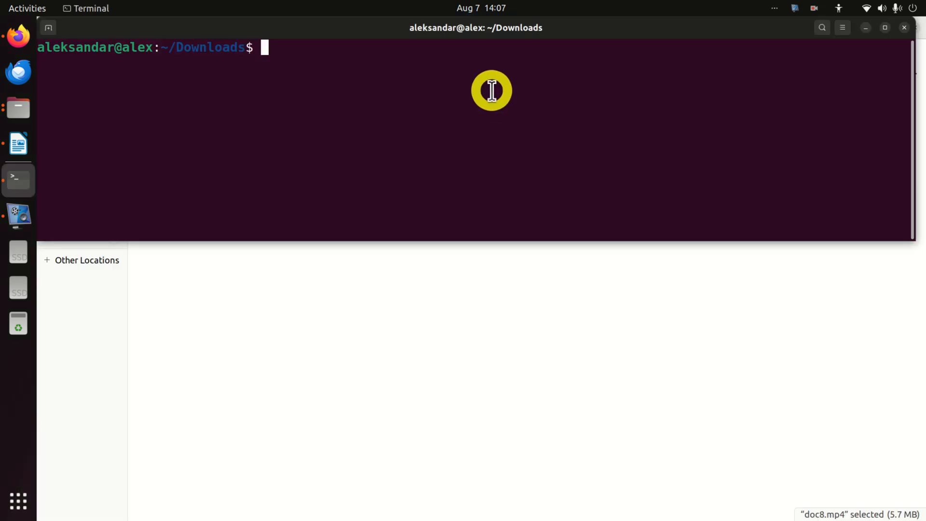
left_click(18, 215)
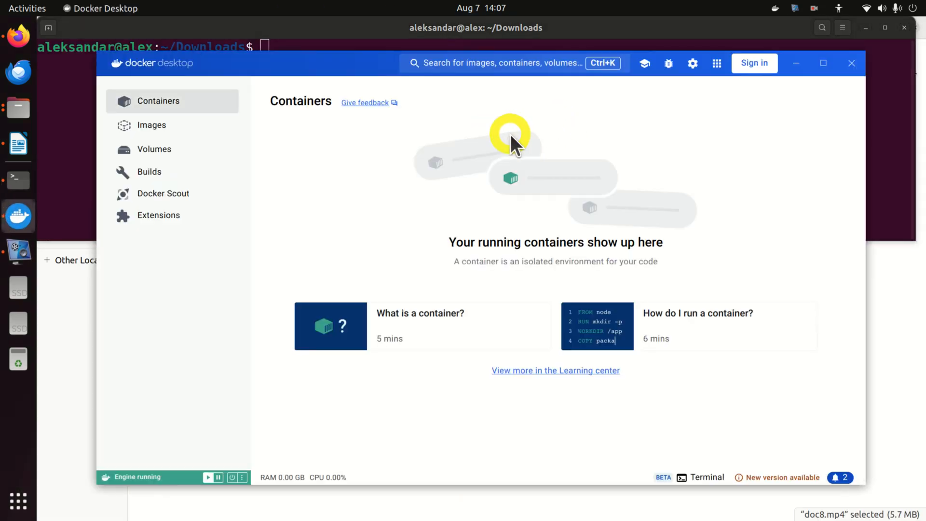
mouse_move(375, 164)
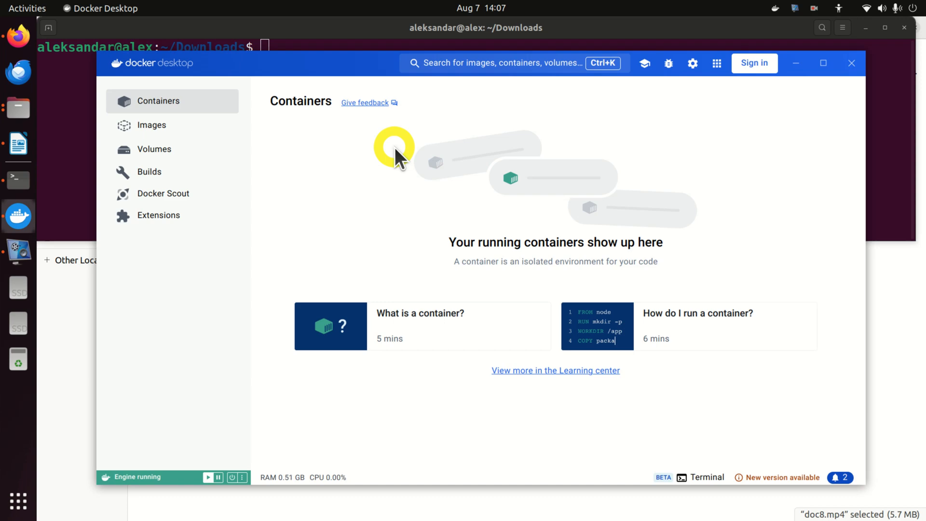
mouse_move(850, 69)
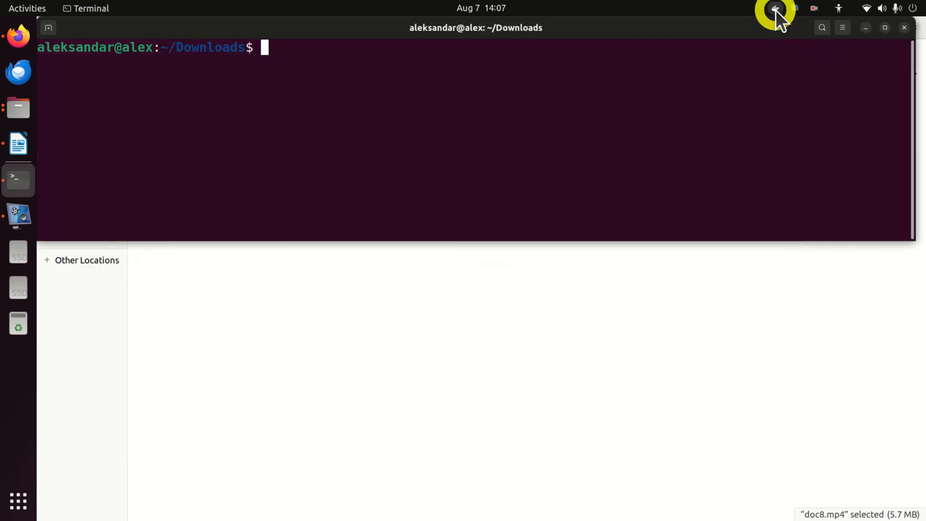
- Restart Docker Desktop from the top-bar whale menu and type systemctl --user start docker-desktop
left_click(775, 8)
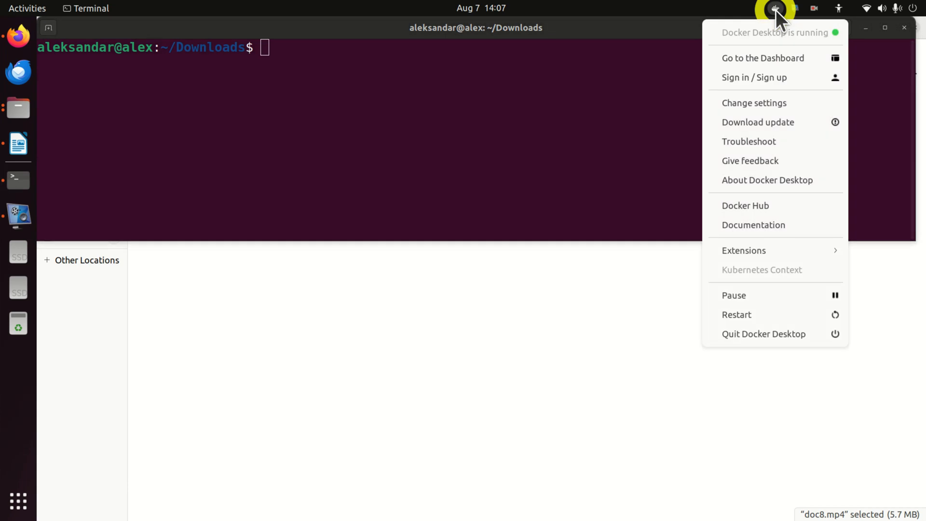
left_click(776, 9)
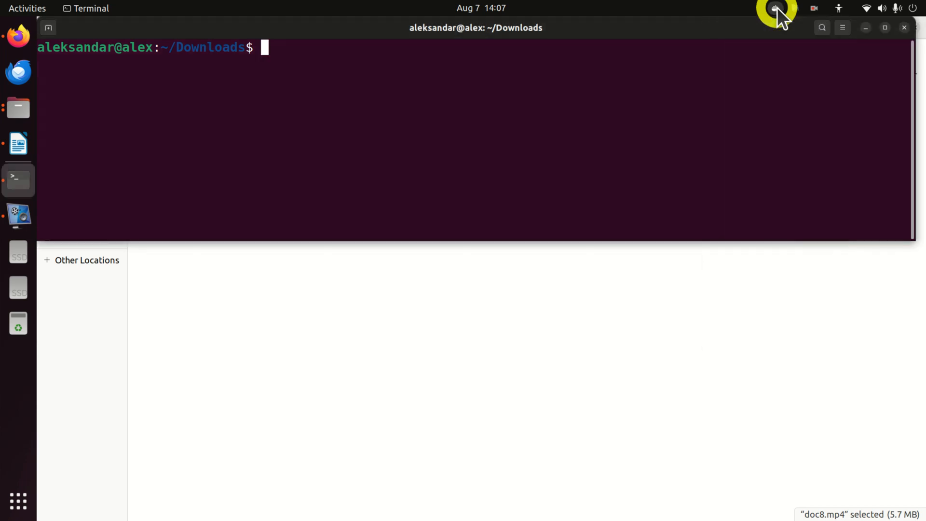
left_click(776, 8)
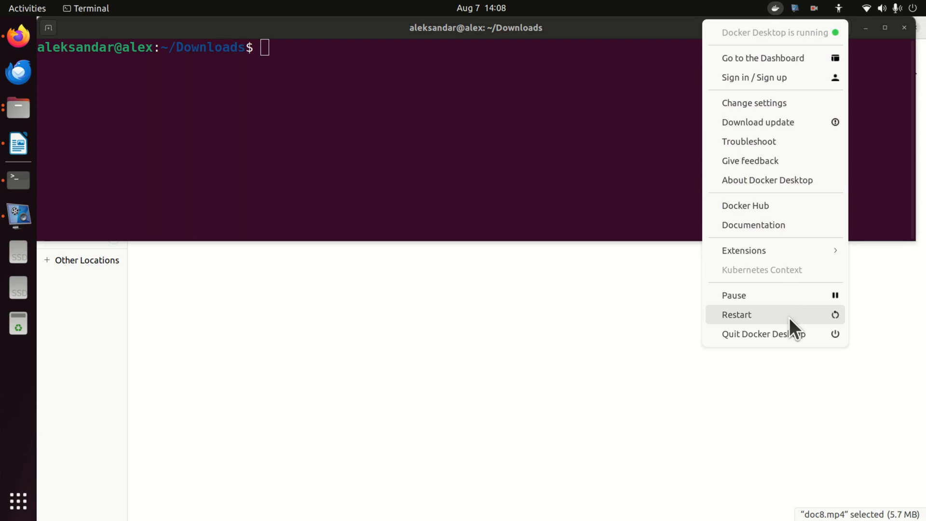
left_click(375, 100)
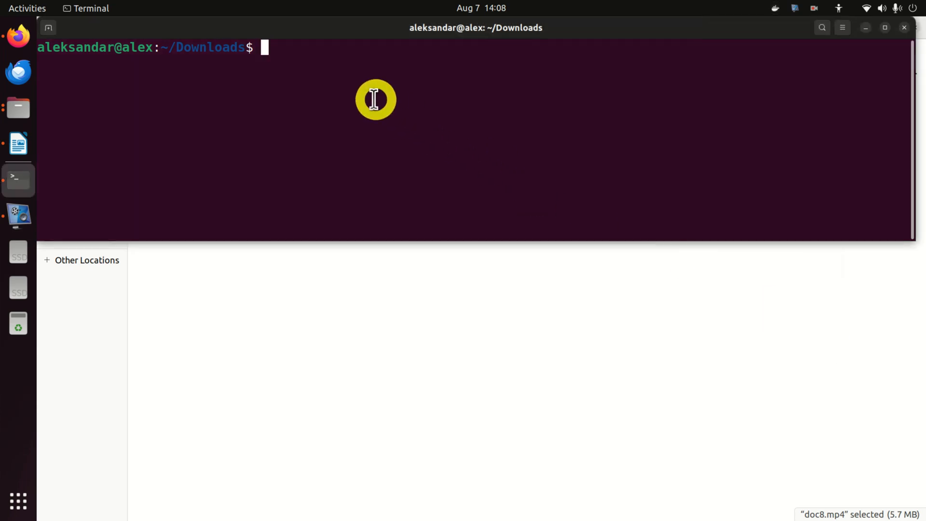
type("systemctl --user start docker-desktop")
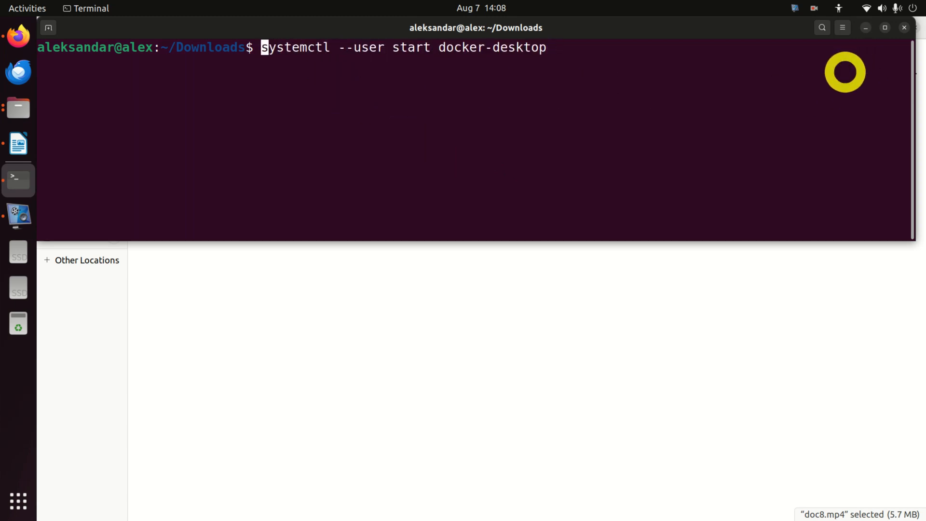
- Run systemctl --user start docker-desktop to bring up the Containers dashboard with the engine running
key("Return")
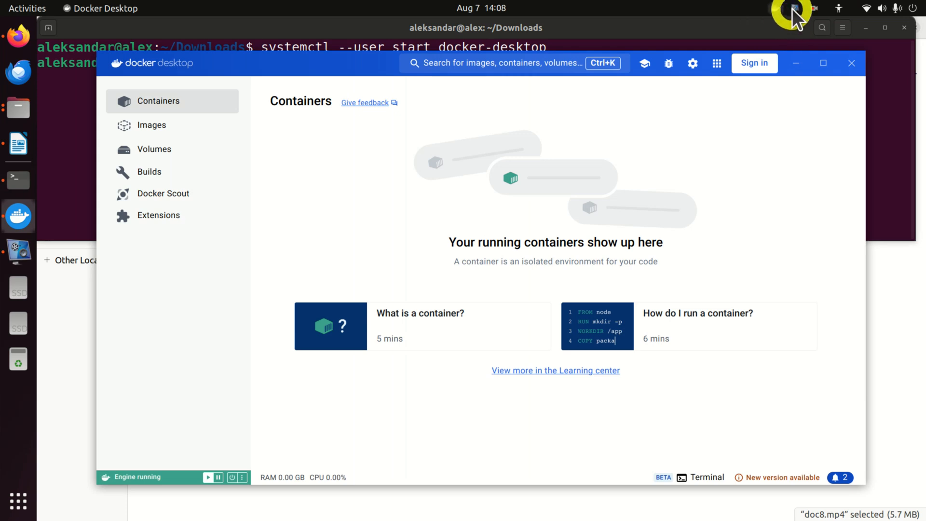
mouse_move(883, 113)
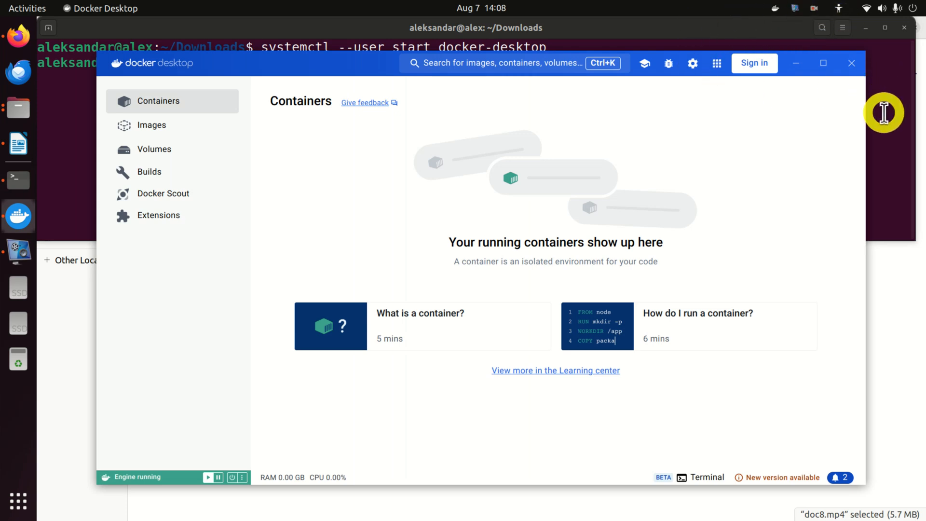
mouse_move(852, 63)
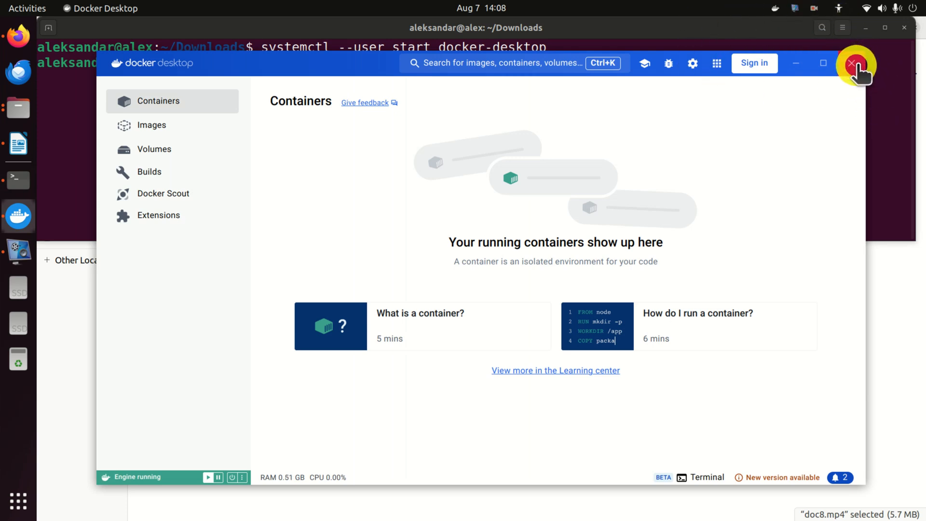